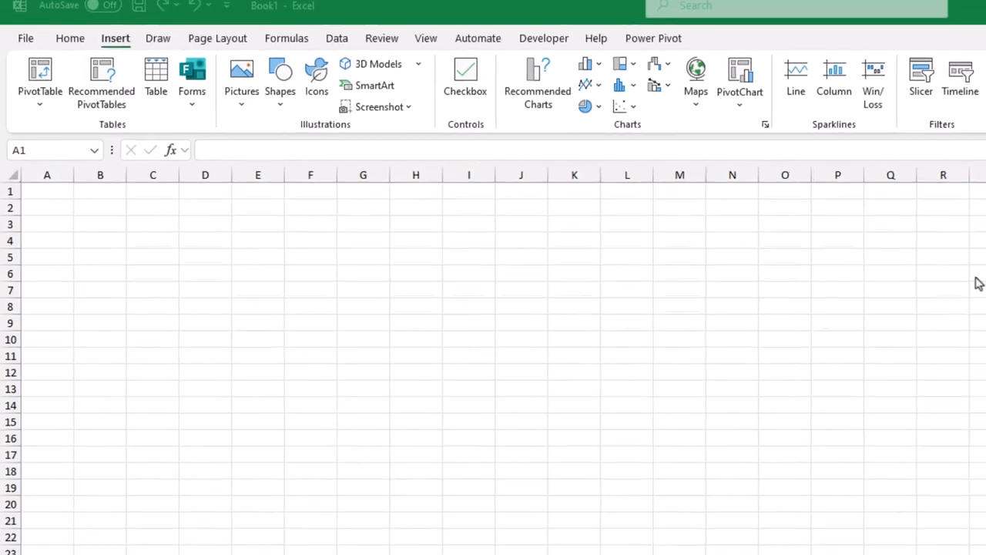
- Turn on AutoSave and save the workbook to OneDrive as 'Forms now added into Excel desktop'
{"action": "left_click", "coordinate": [69, 38]}
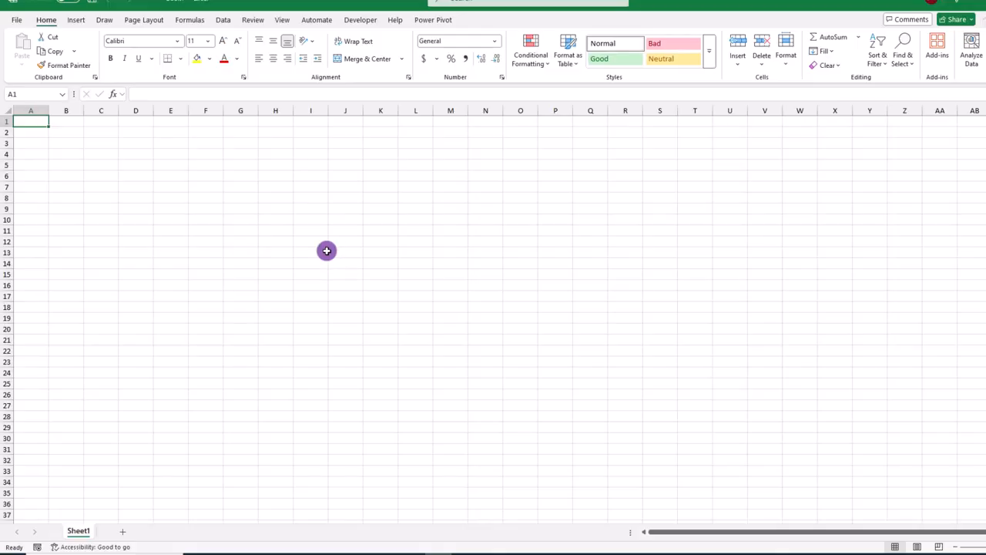
{"action": "left_click", "coordinate": [76, 20]}
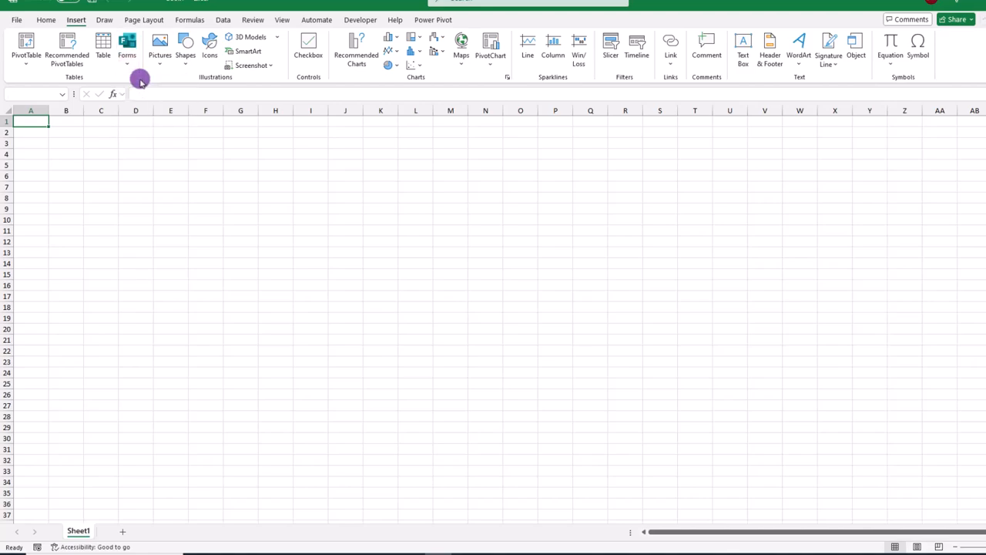
{"action": "left_click", "coordinate": [127, 45]}
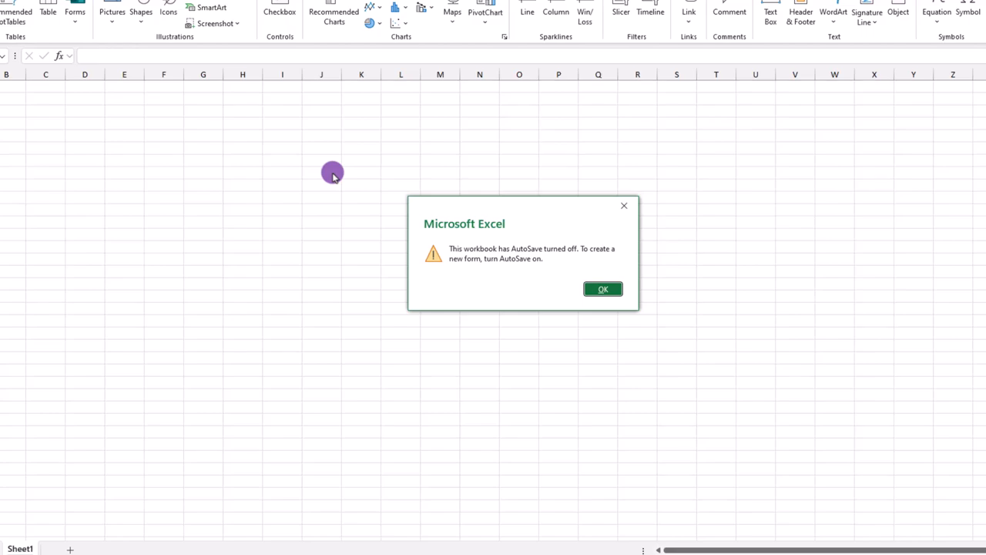
{"action": "mouse_move", "coordinate": [591, 341]}
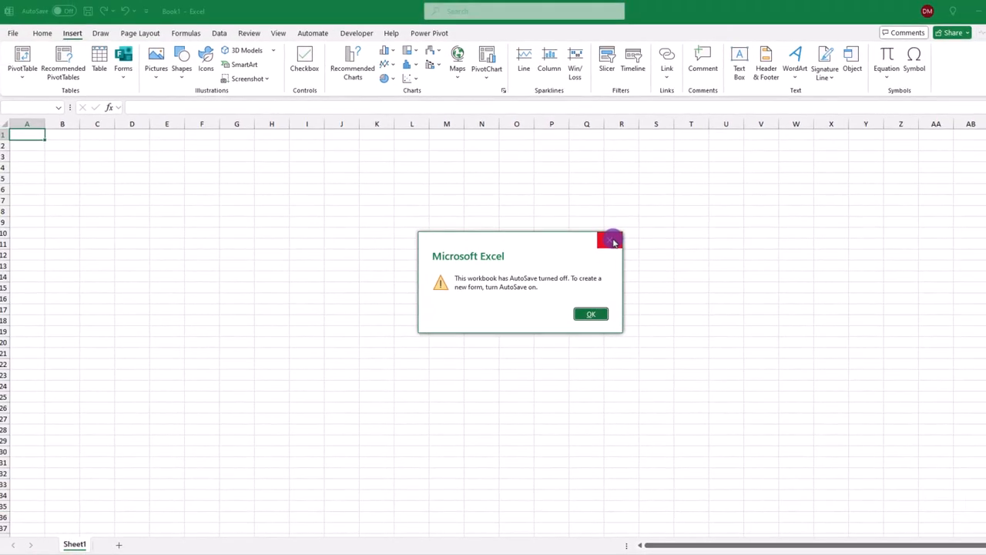
{"action": "left_click", "coordinate": [591, 313]}
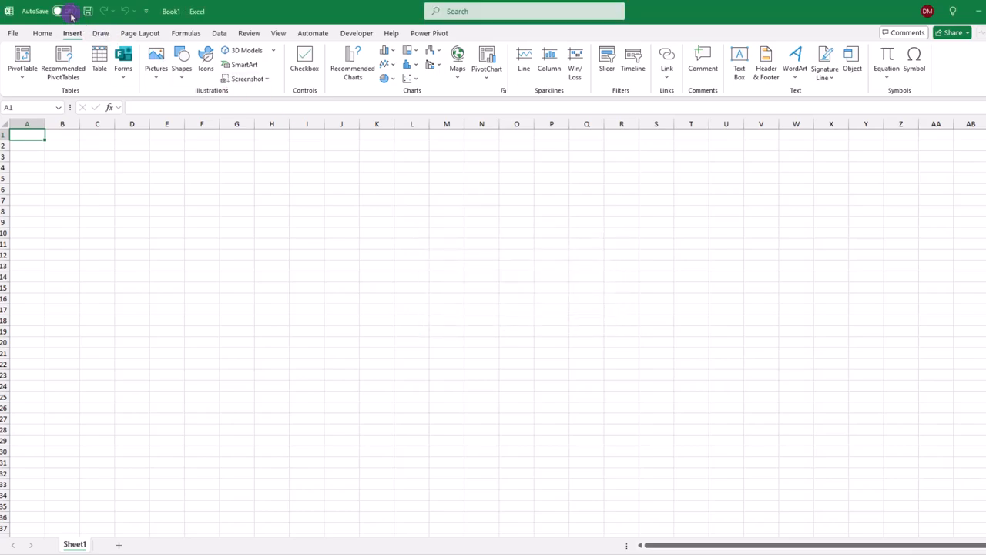
{"action": "left_click", "coordinate": [74, 12]}
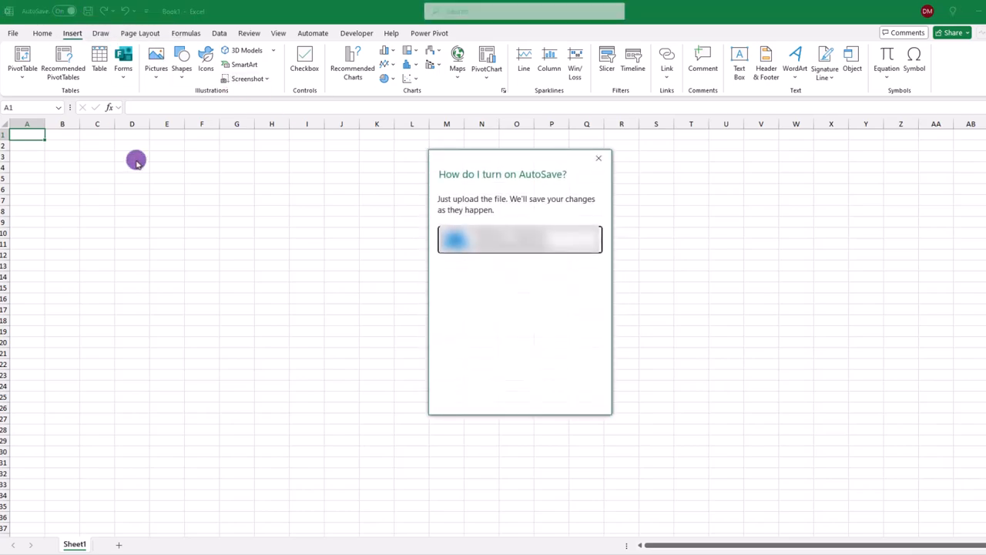
{"action": "left_click", "coordinate": [520, 238]}
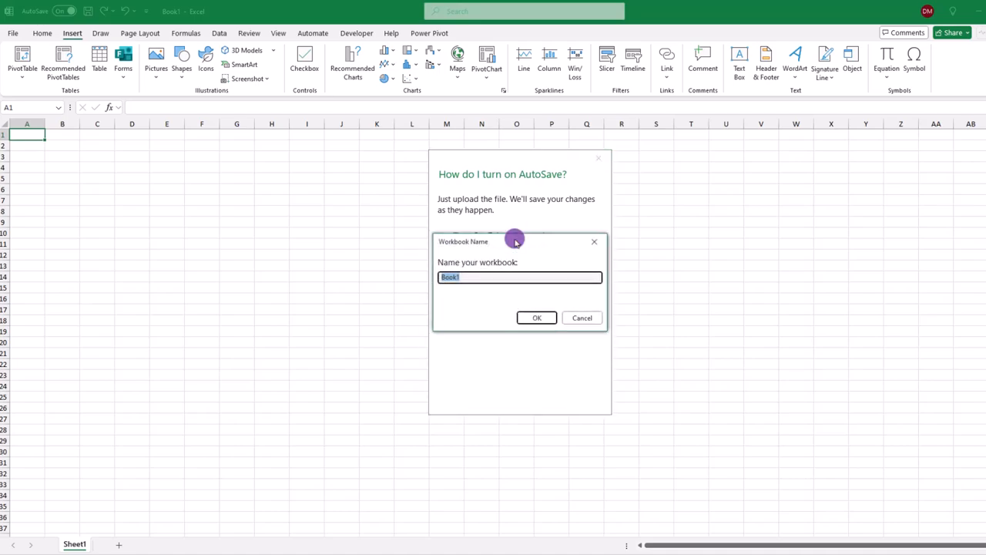
{"action": "type", "text": "Forms no"}
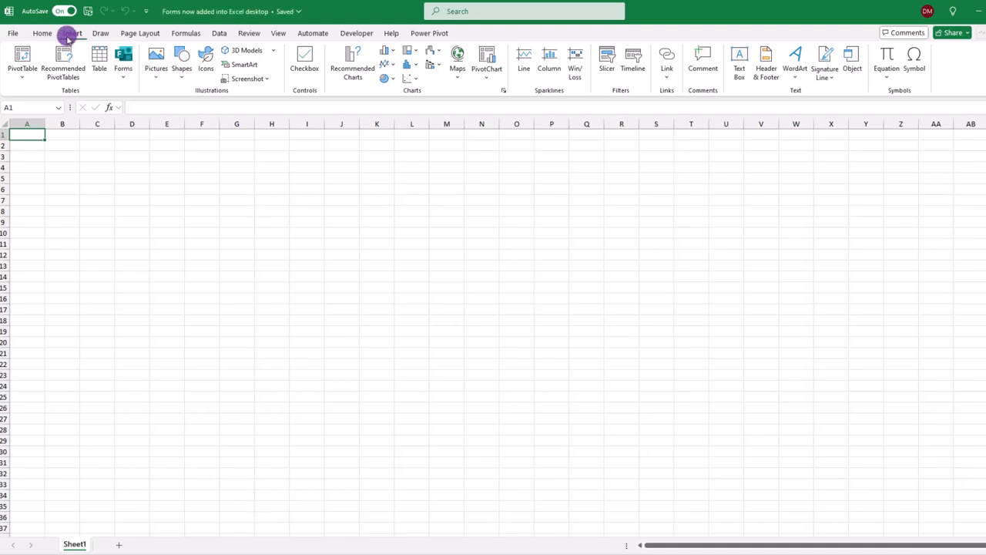
- Insert a new form from Excel and title it 'Professor Cubs YT Survey'
{"action": "left_click", "coordinate": [120, 61]}
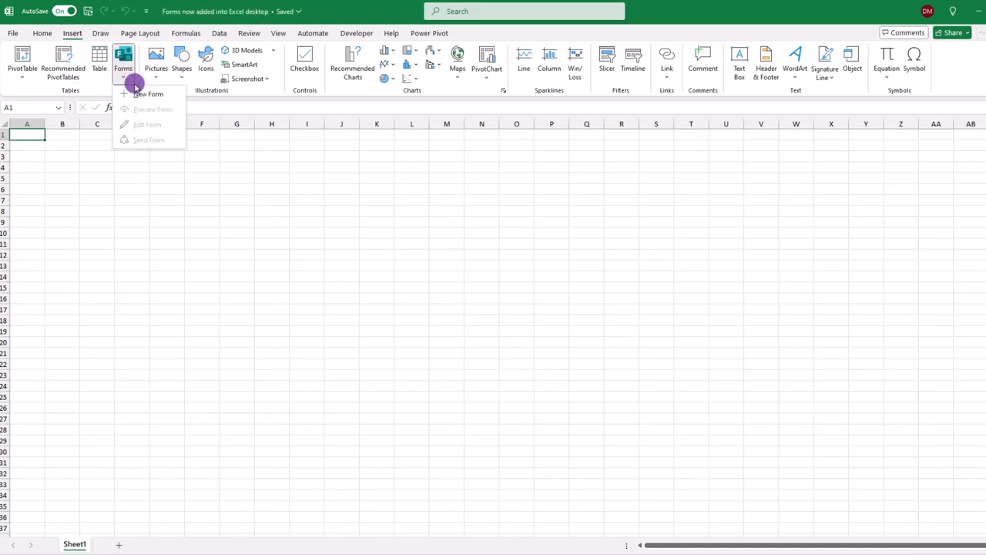
{"action": "left_click", "coordinate": [148, 94]}
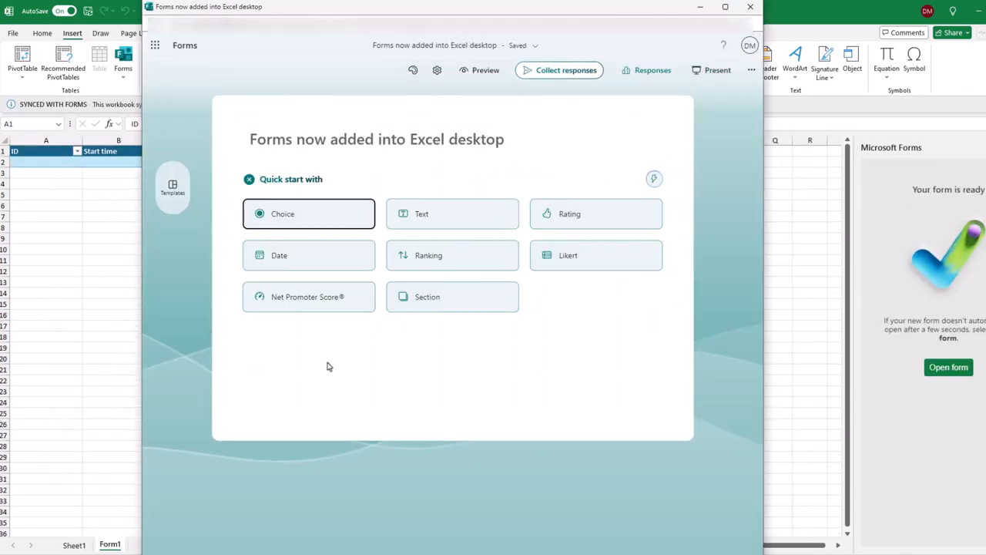
{"action": "left_click", "coordinate": [721, 7]}
{"action": "type", "text": "Professor Cubs YT Survey"}
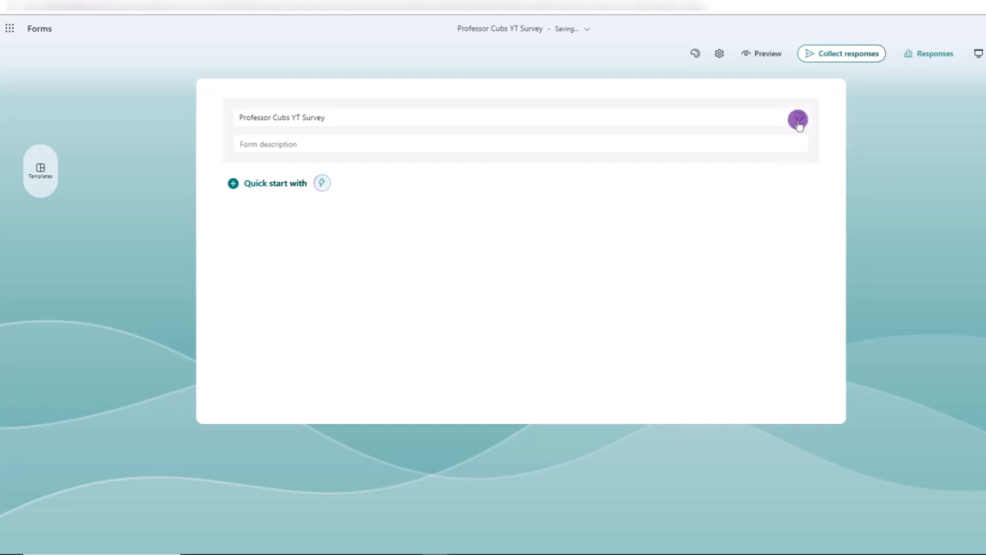
- Upload the 'Professor Cubs Logo V1' image as the survey title picture
{"action": "left_click", "coordinate": [797, 121]}
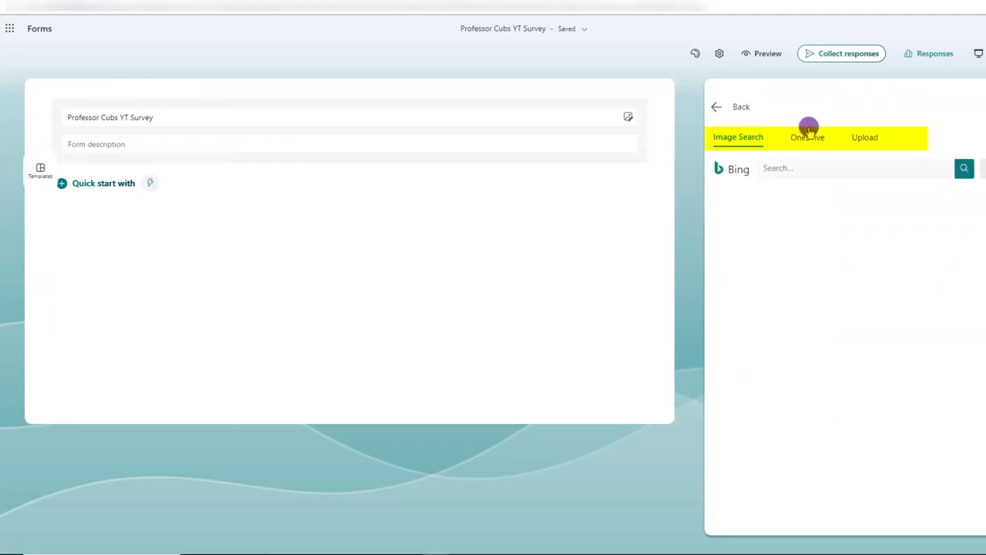
{"action": "left_click", "coordinate": [807, 138]}
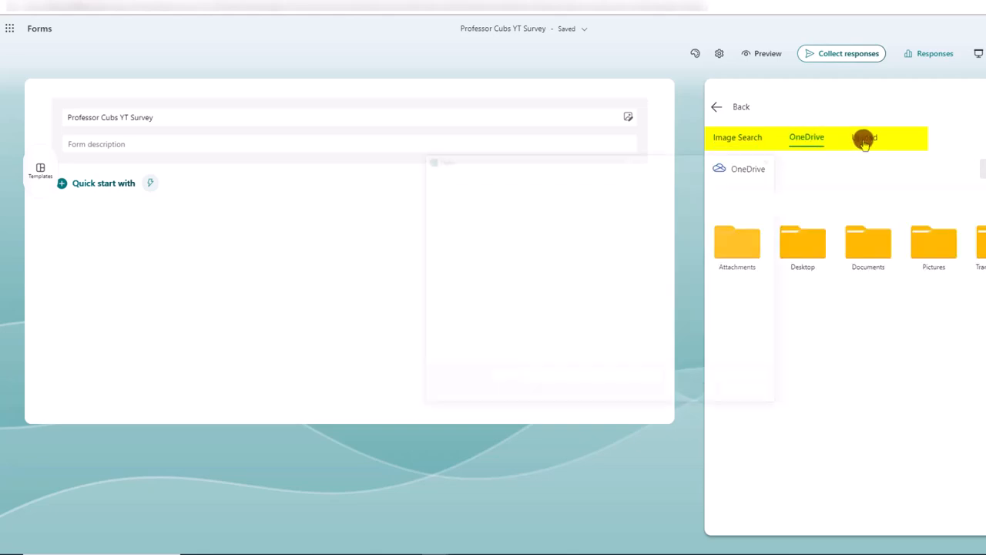
{"action": "left_click", "coordinate": [867, 137]}
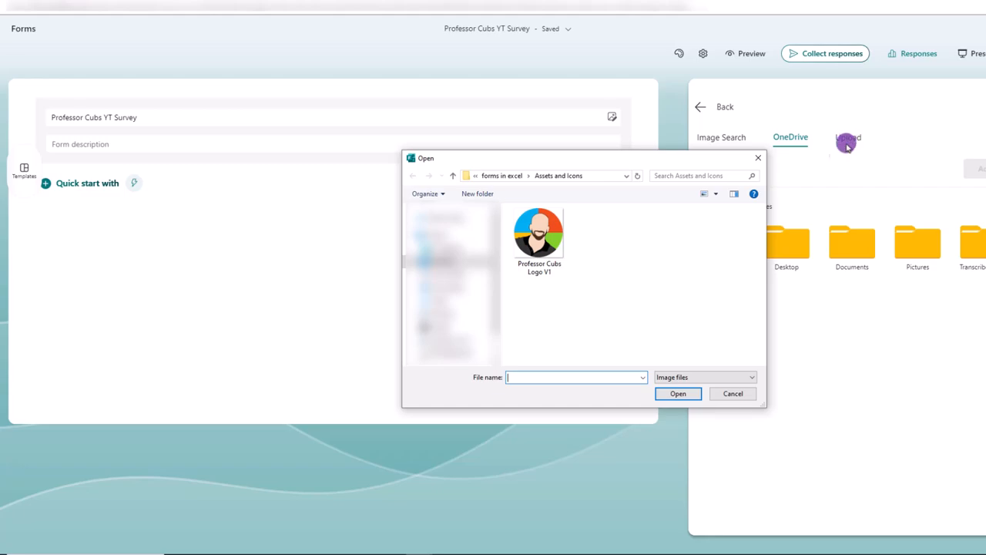
{"action": "left_click", "coordinate": [539, 235]}
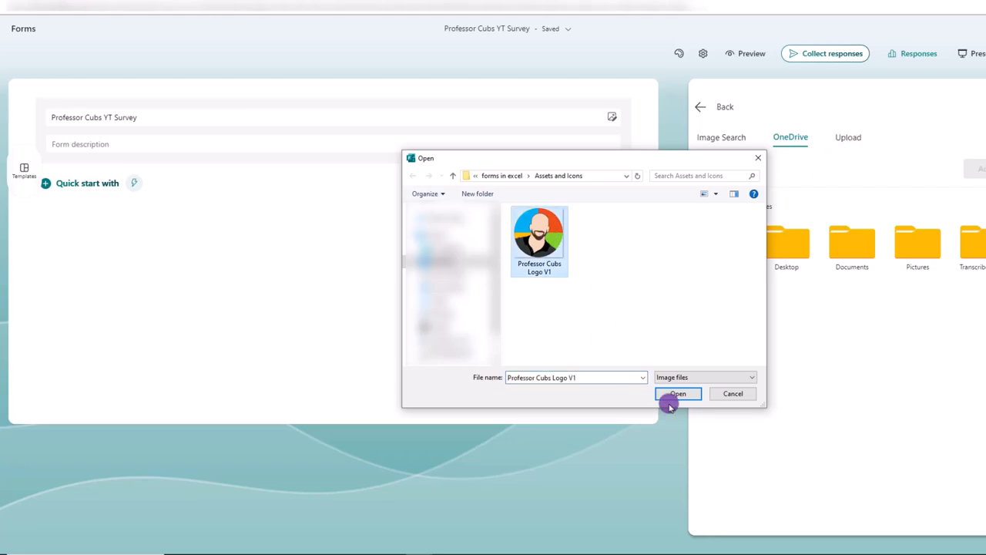
{"action": "left_click", "coordinate": [679, 394]}
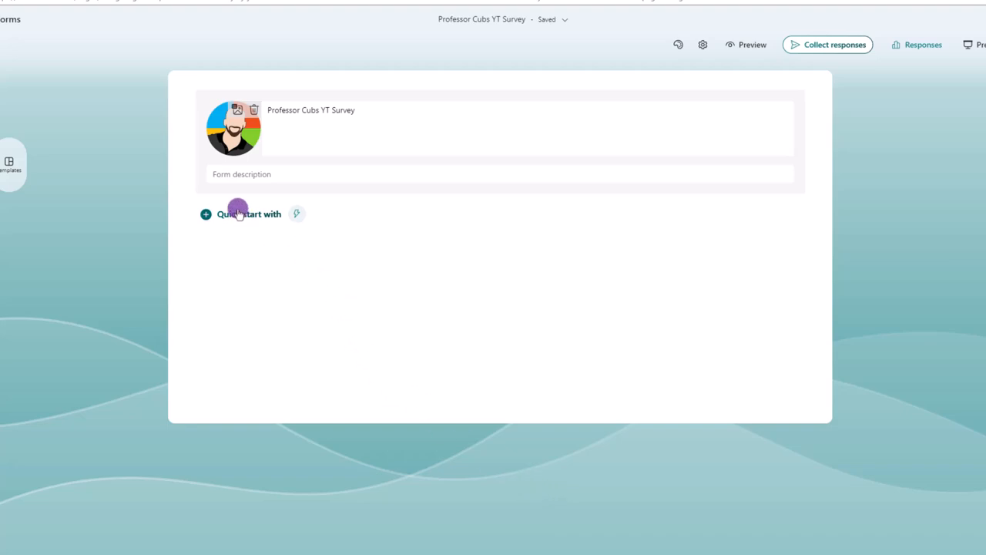
- Add a choice question 'Who is smarter?' with two options
{"action": "left_click", "coordinate": [206, 214]}
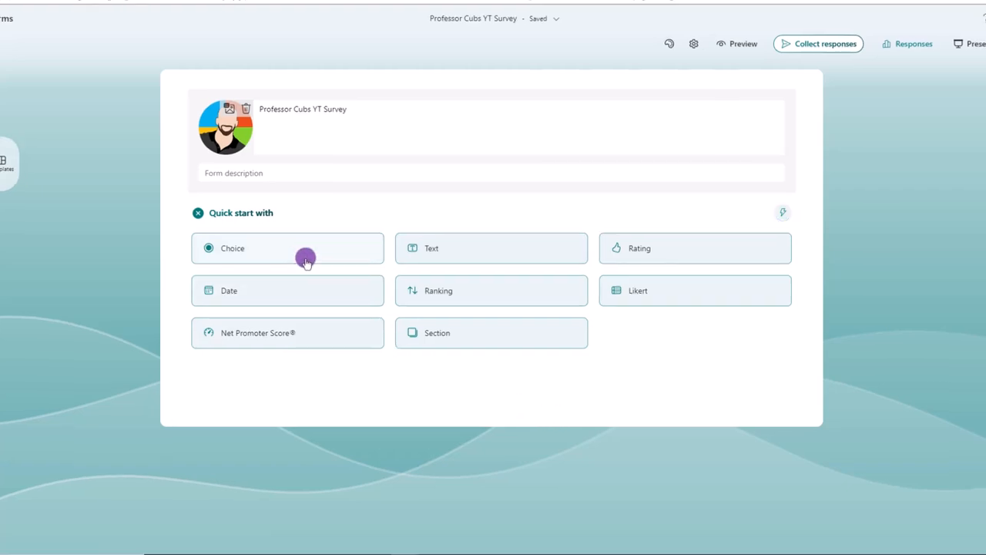
{"action": "left_click", "coordinate": [288, 247]}
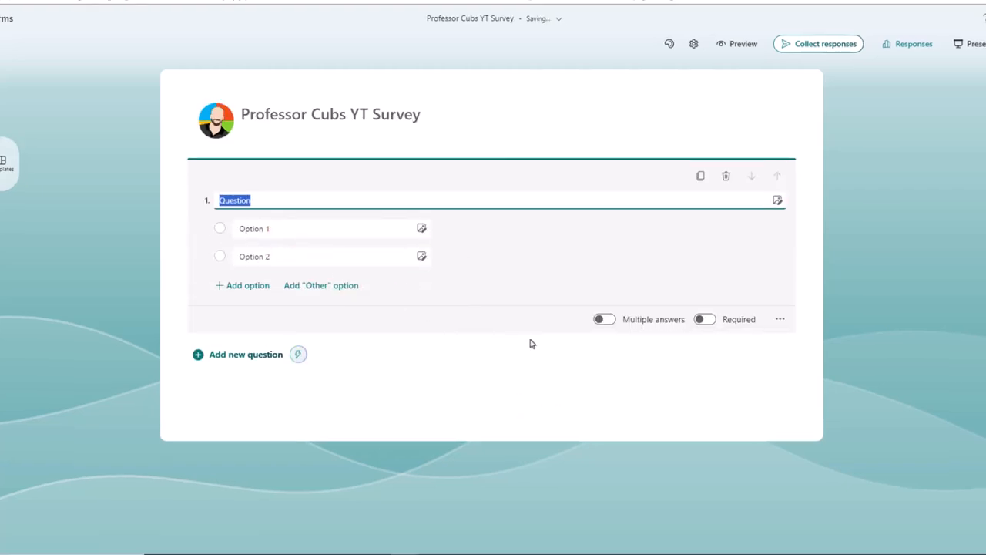
{"action": "mouse_move", "coordinate": [533, 376]}
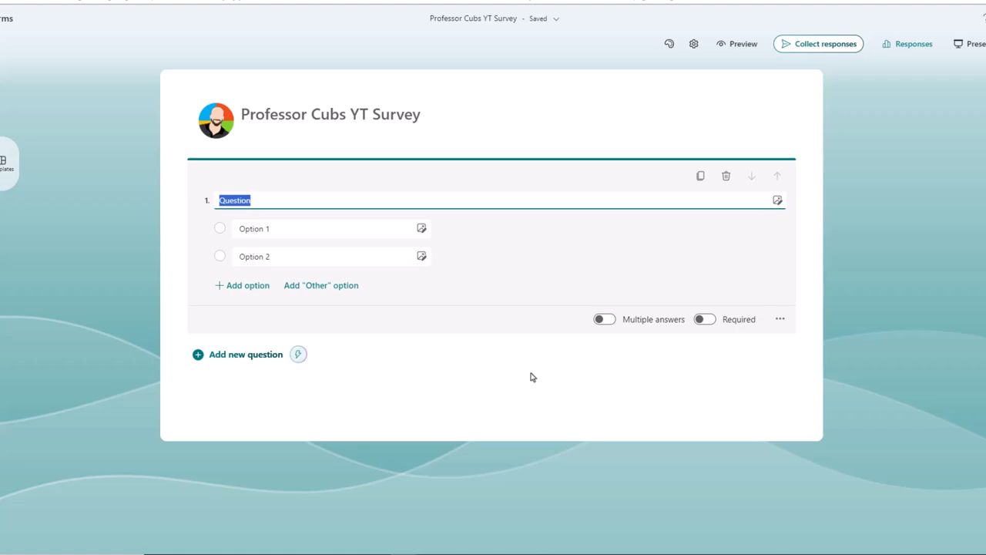
{"action": "type", "text": "Who is smarter?"}
{"action": "left_click", "coordinate": [331, 256]}
{"action": "type", "text": "A box of rocks"}
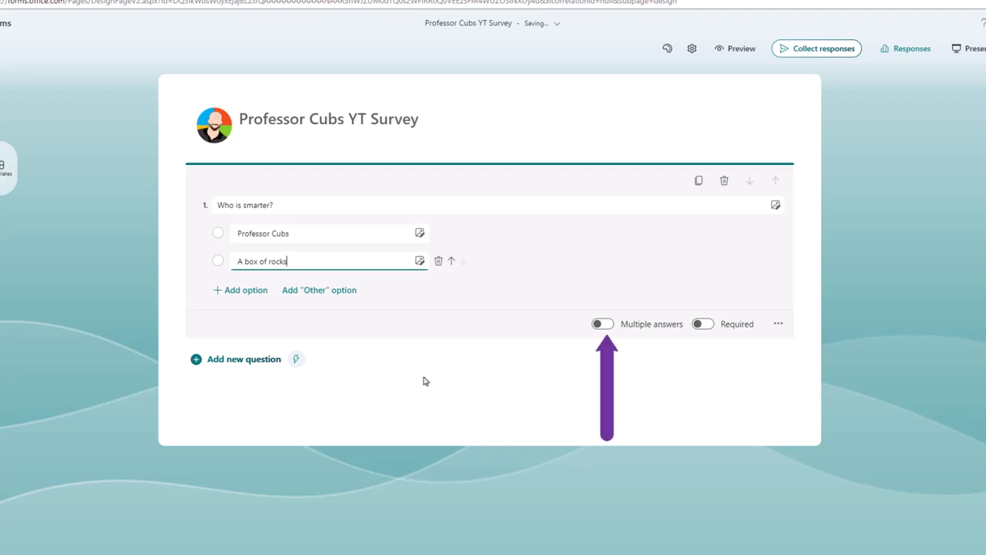
{"action": "left_click", "coordinate": [704, 323]}
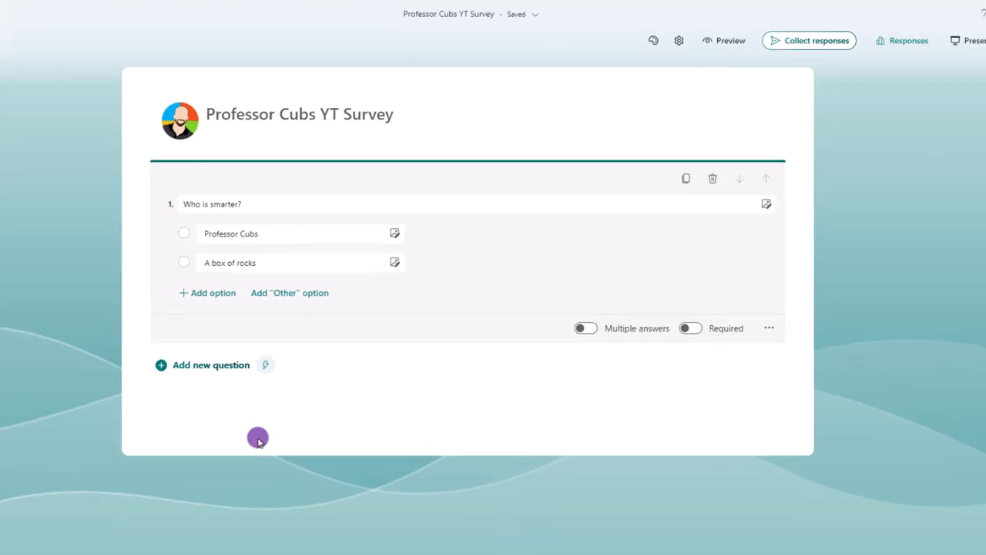
- Add a long-answer text question asking viewers' favourite thing about the channel
{"action": "left_click", "coordinate": [209, 365]}
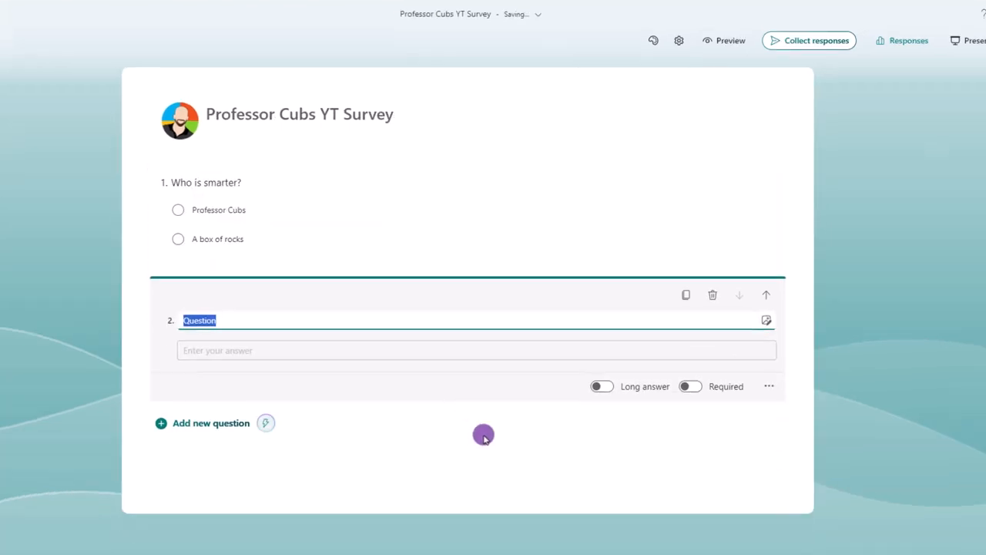
{"action": "type", "text": "What is your favorite thing about this channel?"}
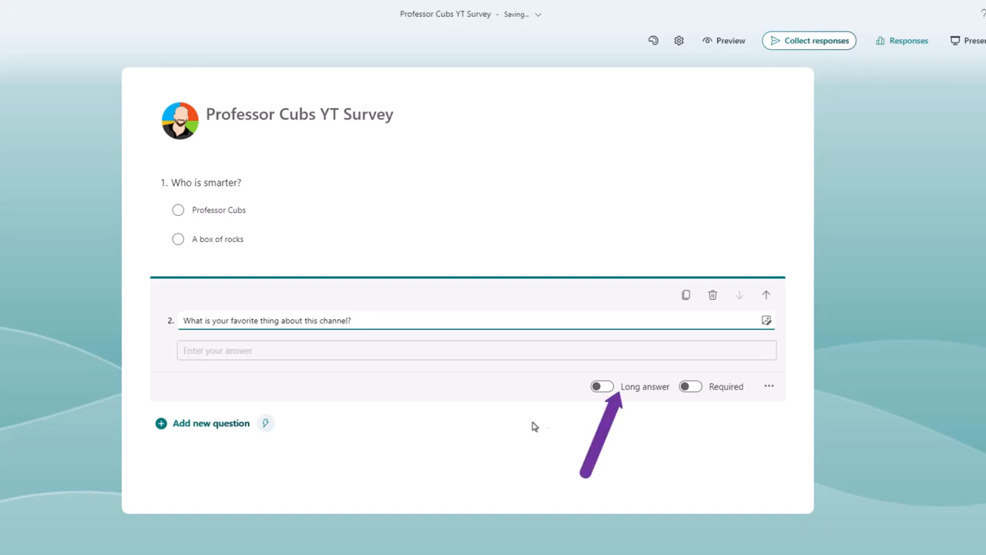
{"action": "left_click", "coordinate": [601, 387]}
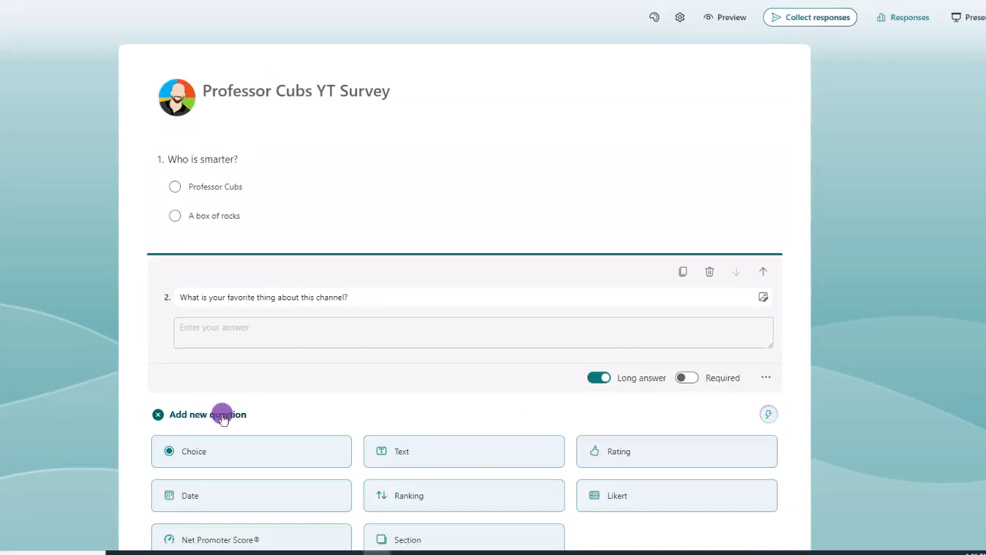
- Add a five-star rating question 'How would you rate this channel'
{"action": "scroll", "scroll_direction": "down", "scroll_amount": 3}
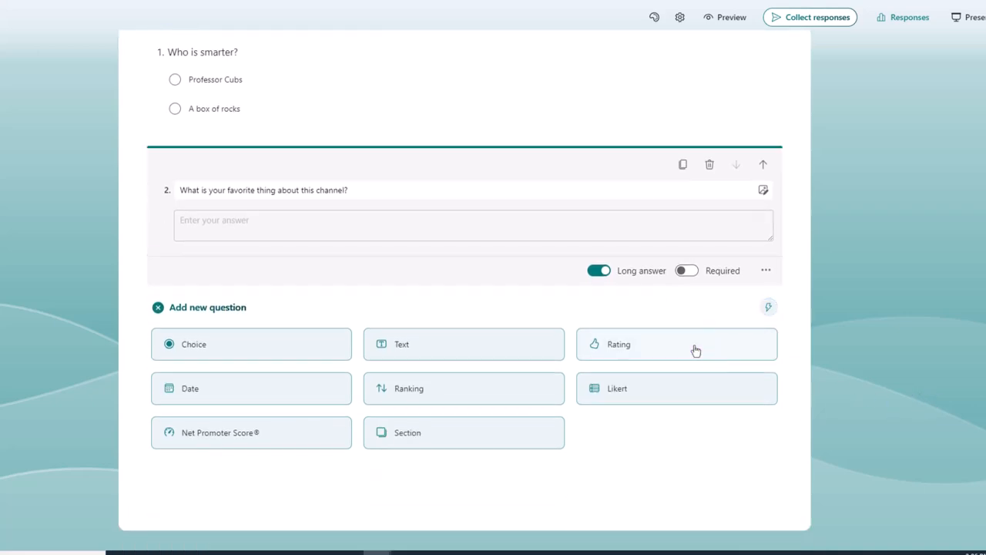
{"action": "left_click", "coordinate": [677, 345]}
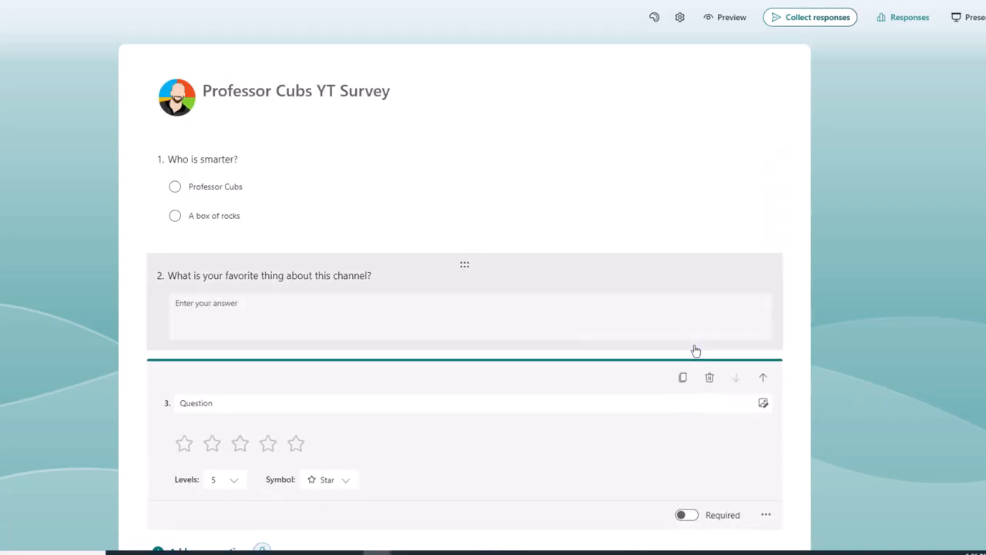
{"action": "left_click", "coordinate": [223, 403]}
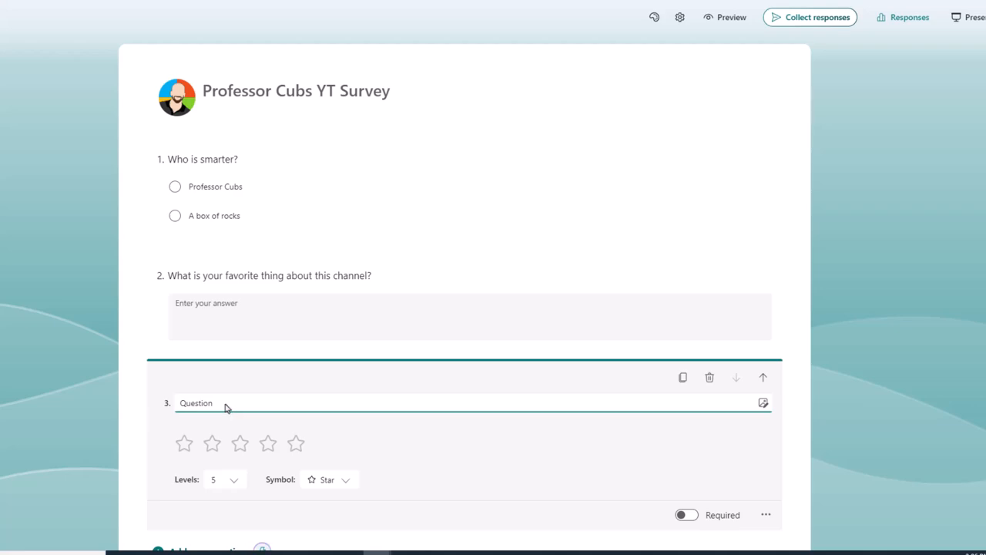
{"action": "mouse_move", "coordinate": [222, 407]}
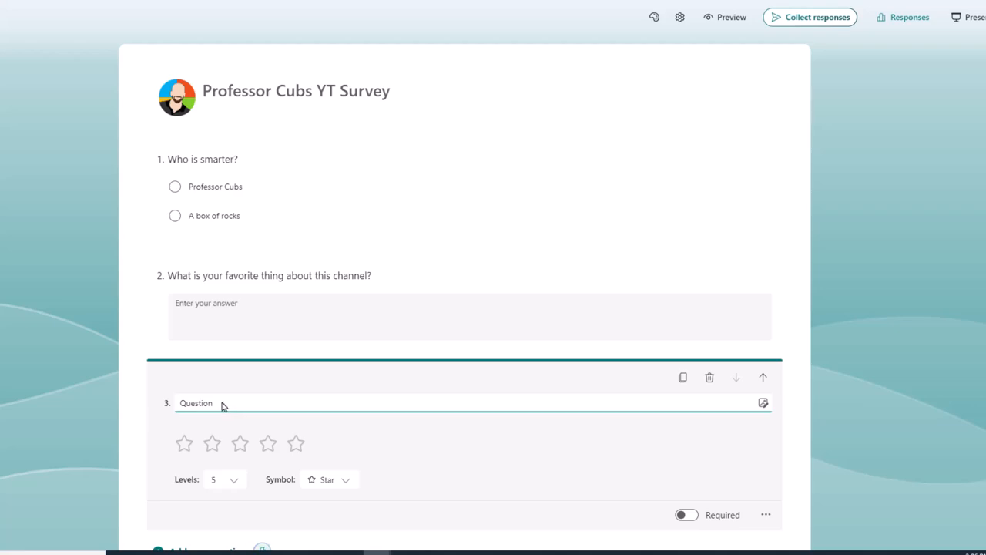
{"action": "type", "text": "How would you rate this channel?"}
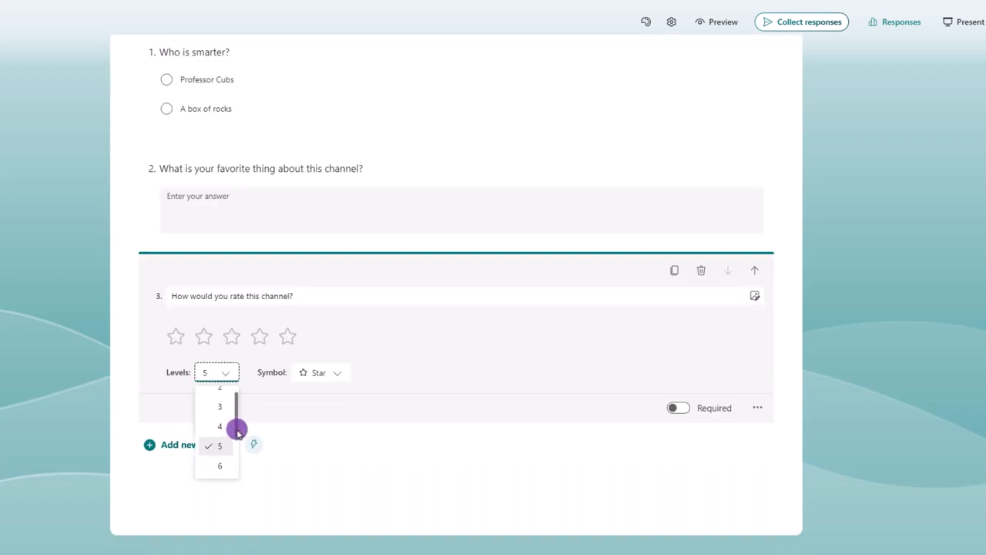
{"action": "left_click", "coordinate": [321, 372]}
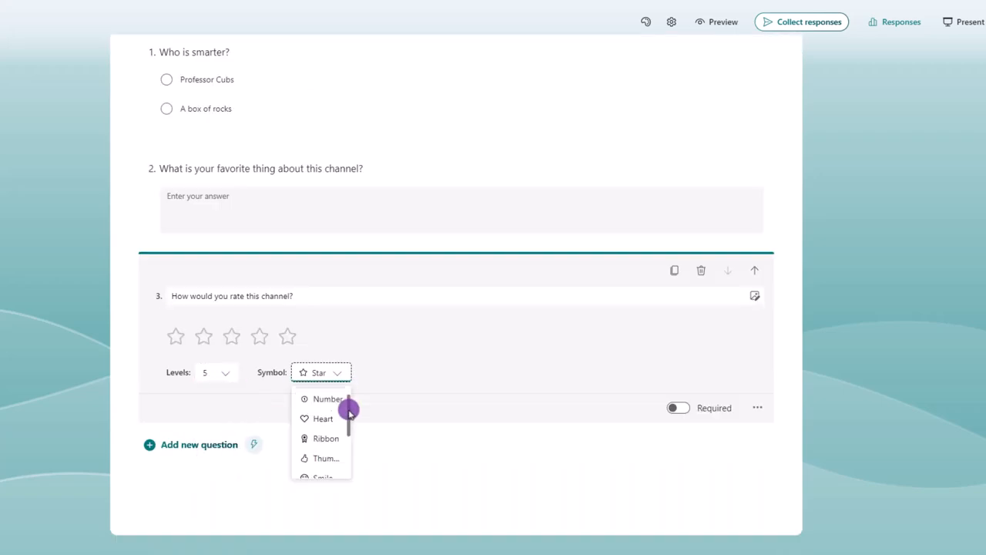
{"action": "left_click", "coordinate": [440, 384]}
{"action": "type", "text": "If you r"}
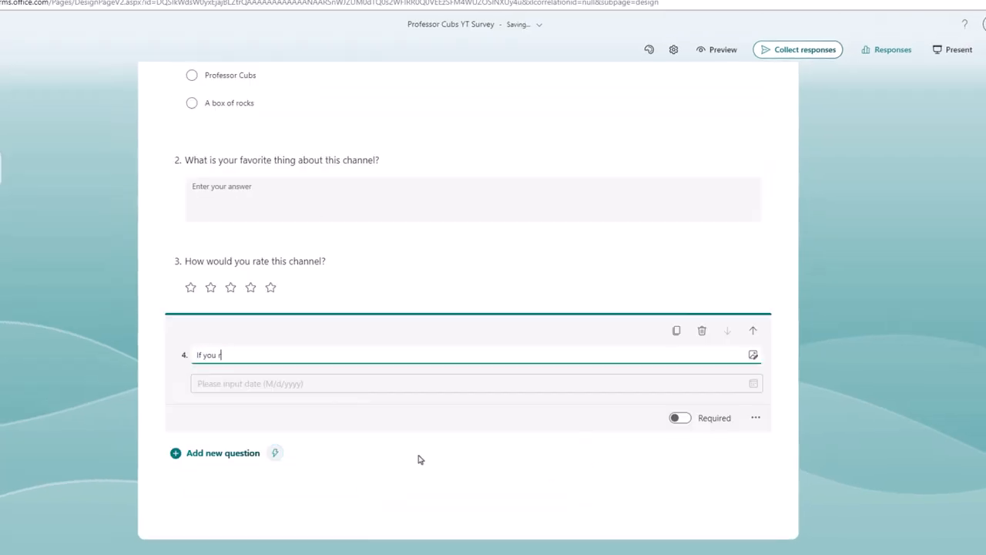
- Title the date question 'If you remember, when did you subscribe to this channel?'
{"action": "type", "text": "emember, when"}
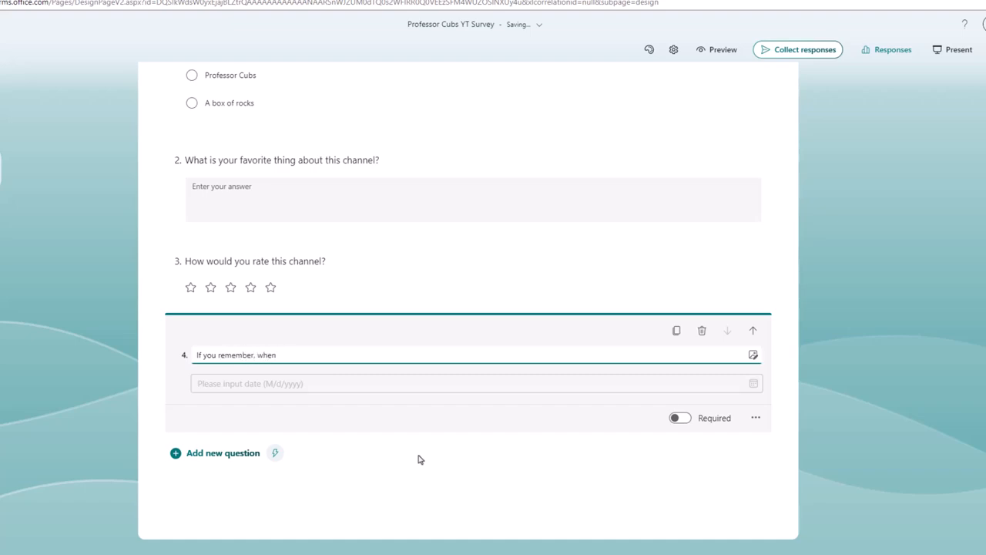
{"action": "type", "text": "did you subscribe t"}
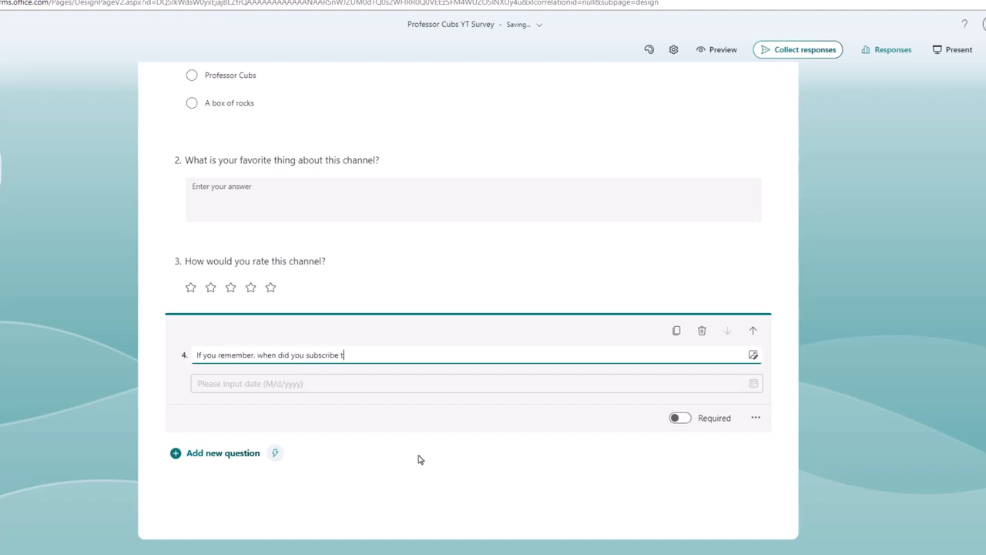
{"action": "type", "text": "o this channel?"}
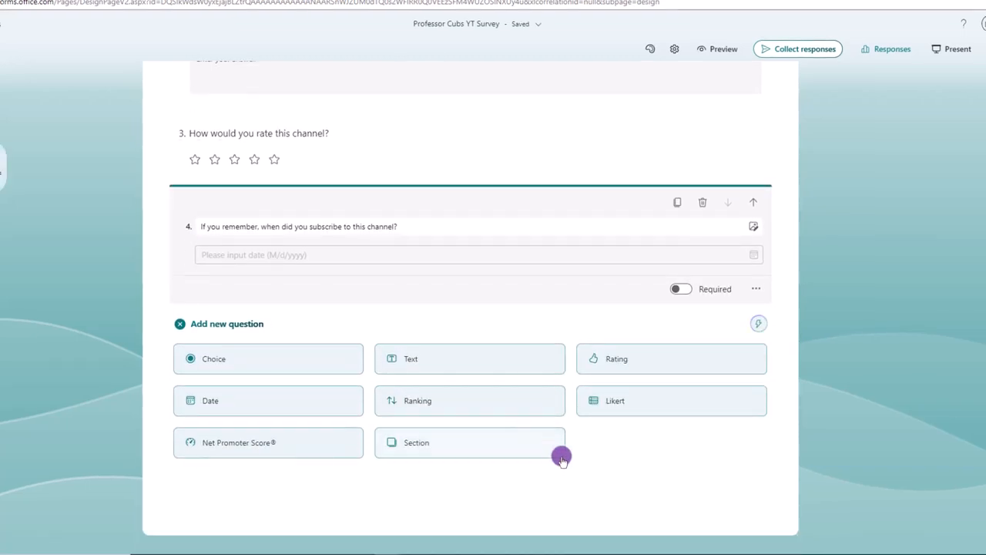
{"action": "mouse_move", "coordinate": [496, 400]}
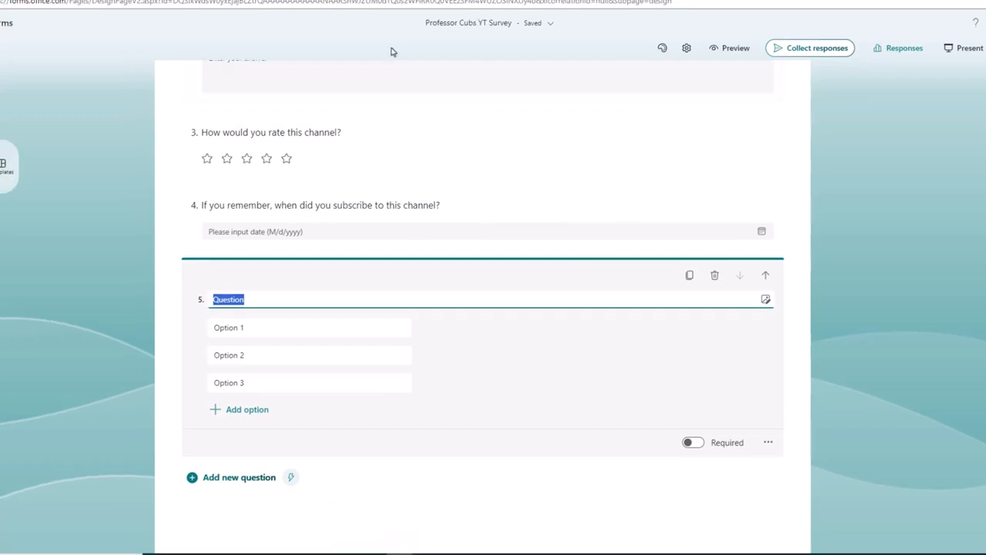
{"action": "mouse_move", "coordinate": [237, 46]}
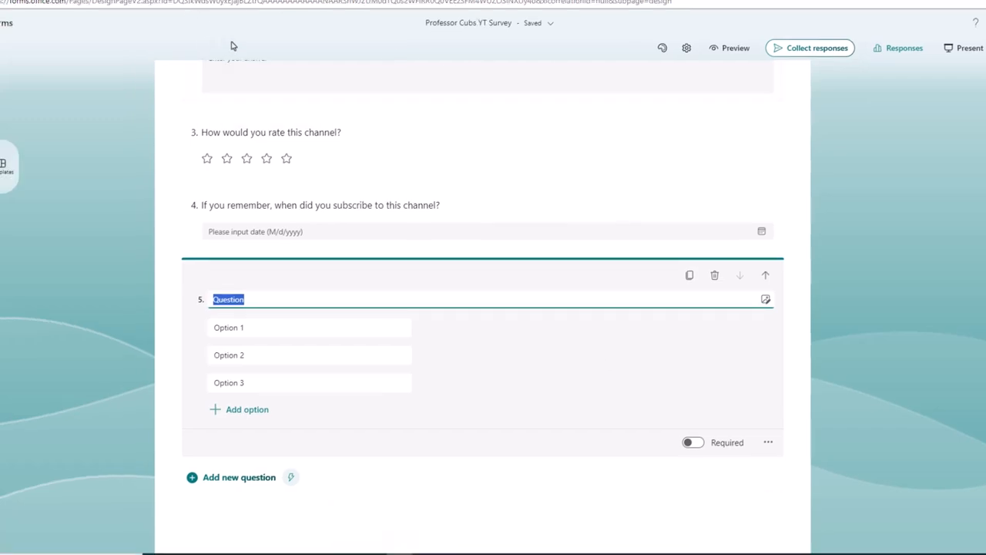
- Title ranking question 5 'Please rank the type of tutorials you'd like to see in the future'
{"action": "left_click", "coordinate": [247, 299]}
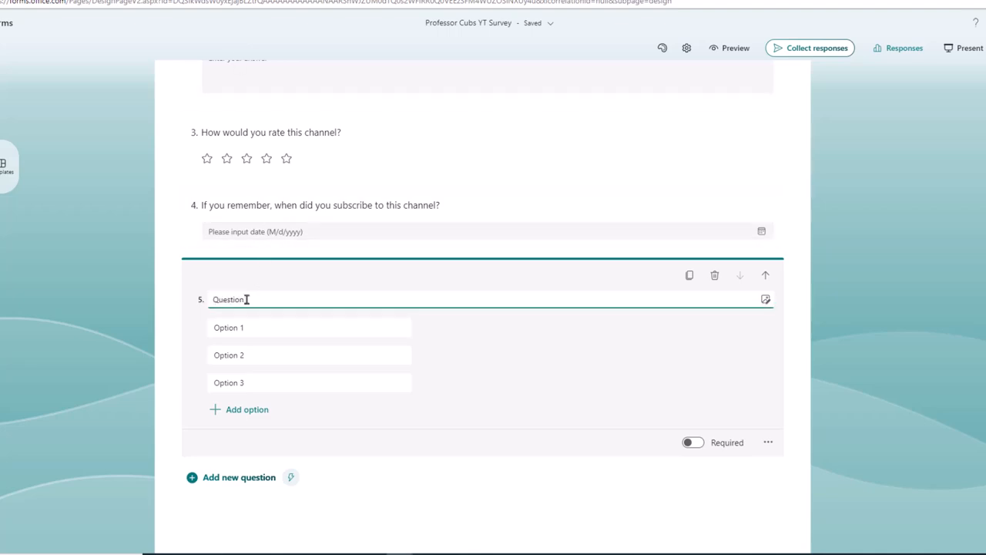
{"action": "type", "text": "Please rank the"}
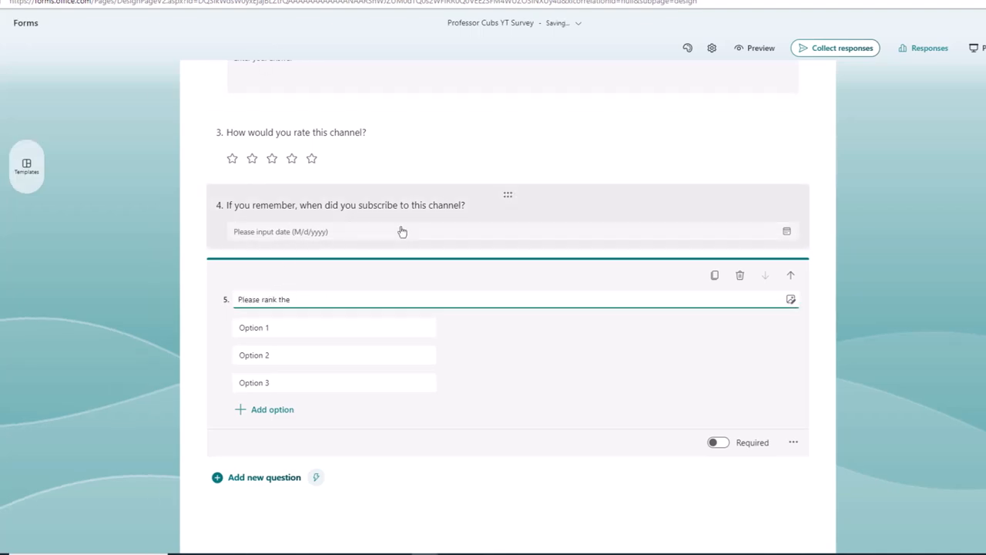
{"action": "type", "text": "type of tutorials you'd like to see in the future"}
{"action": "type", "text": "Tableau"}
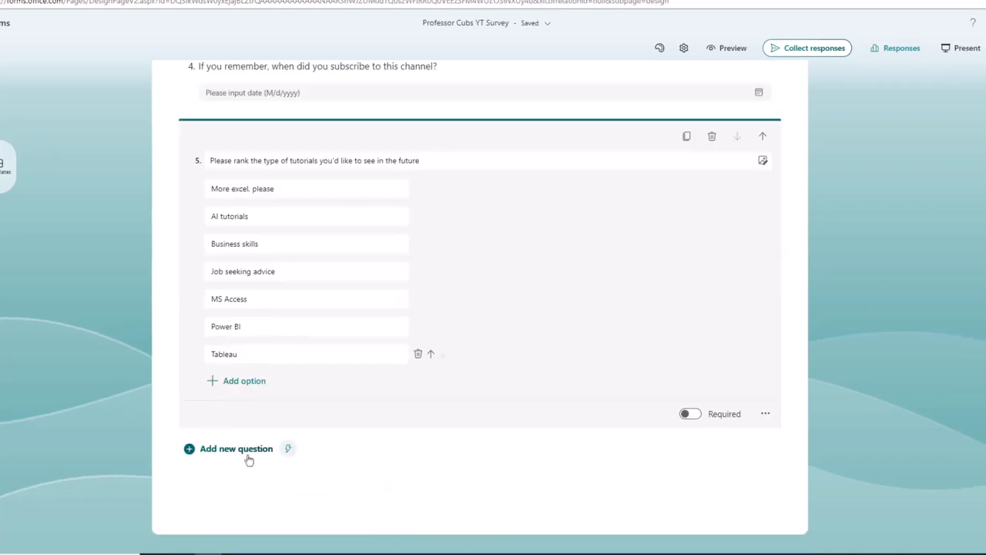
{"action": "left_click", "coordinate": [236, 449]}
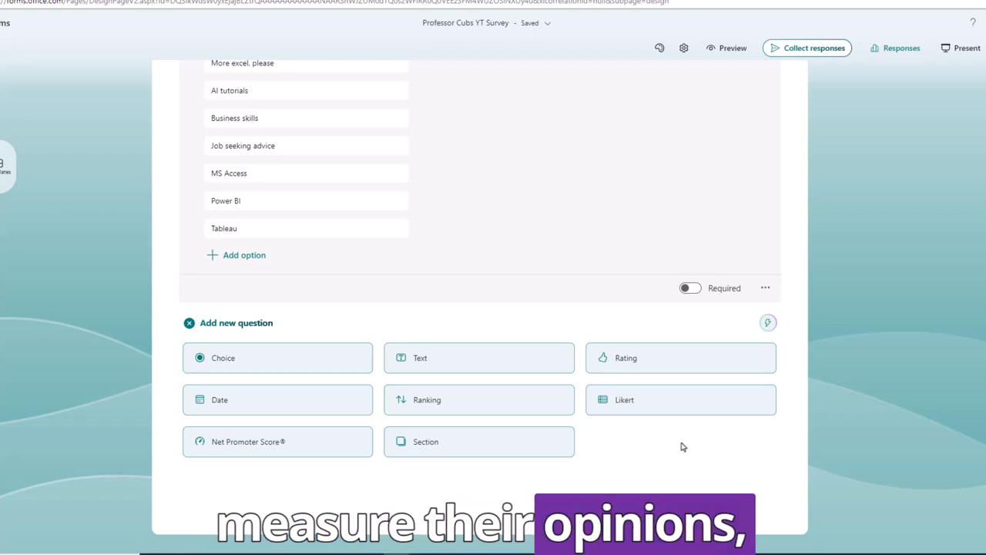
{"action": "mouse_move", "coordinate": [646, 428]}
{"action": "type", "text": "Strongly Disa"}
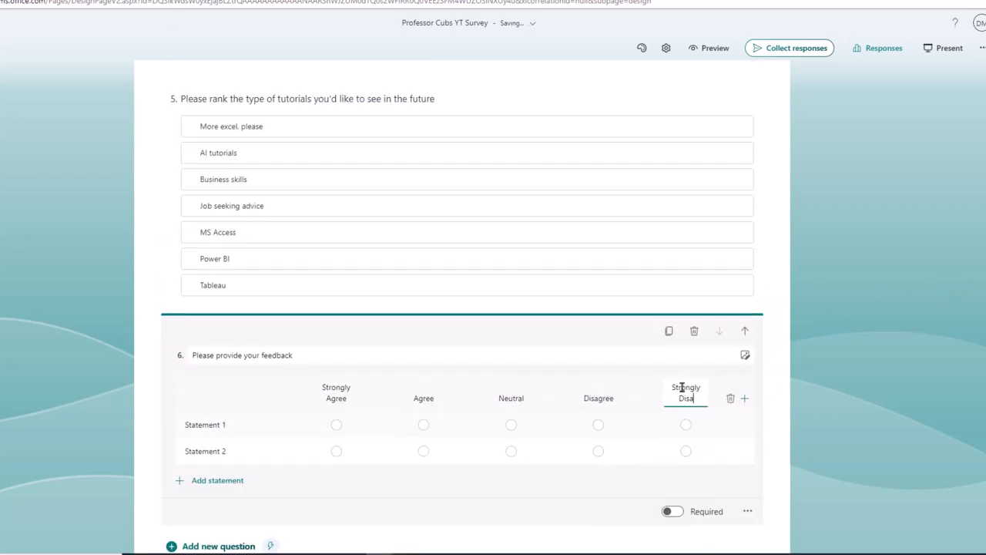
- Edit the Likert statements about educational, entertaining and humorous content
{"action": "left_click", "coordinate": [218, 547]}
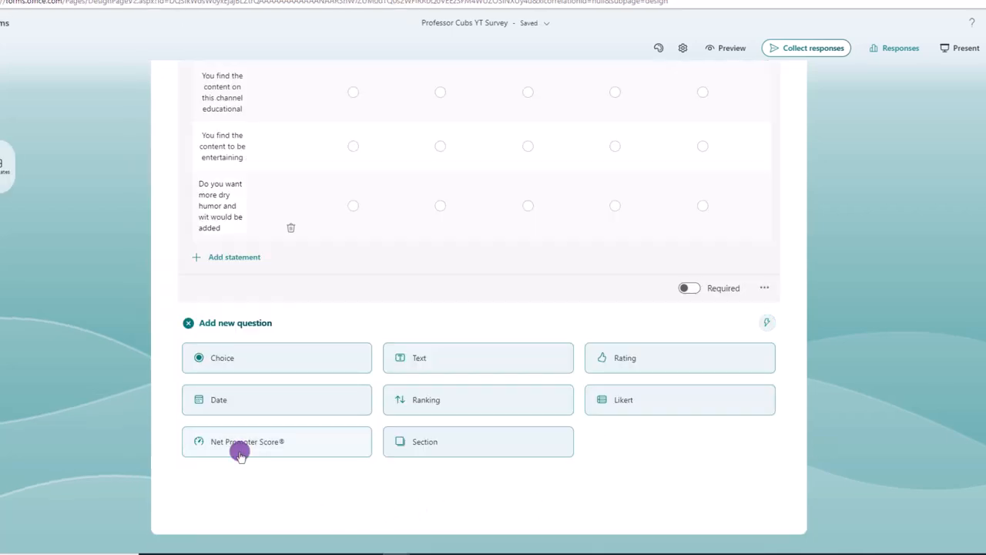
- Add the Net Promoter Score question and write question 9 about changing one thing
{"action": "left_click", "coordinate": [243, 441]}
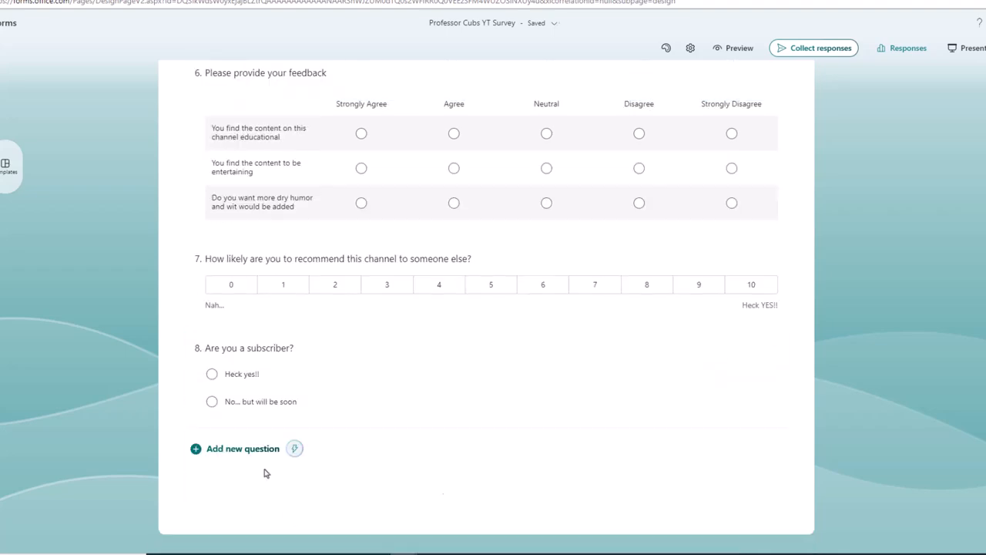
{"action": "type", "text": "If you could change o"}
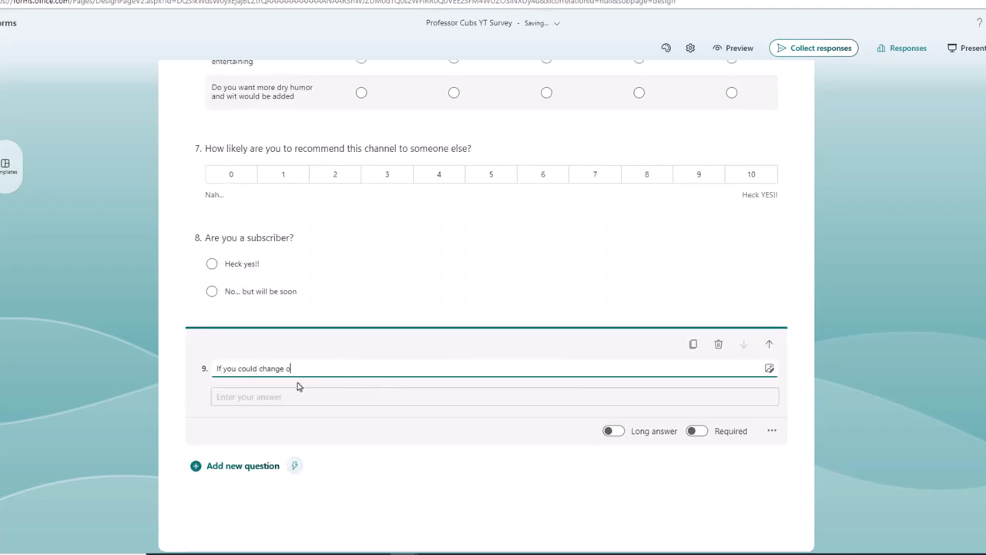
{"action": "left_click", "coordinate": [614, 431]}
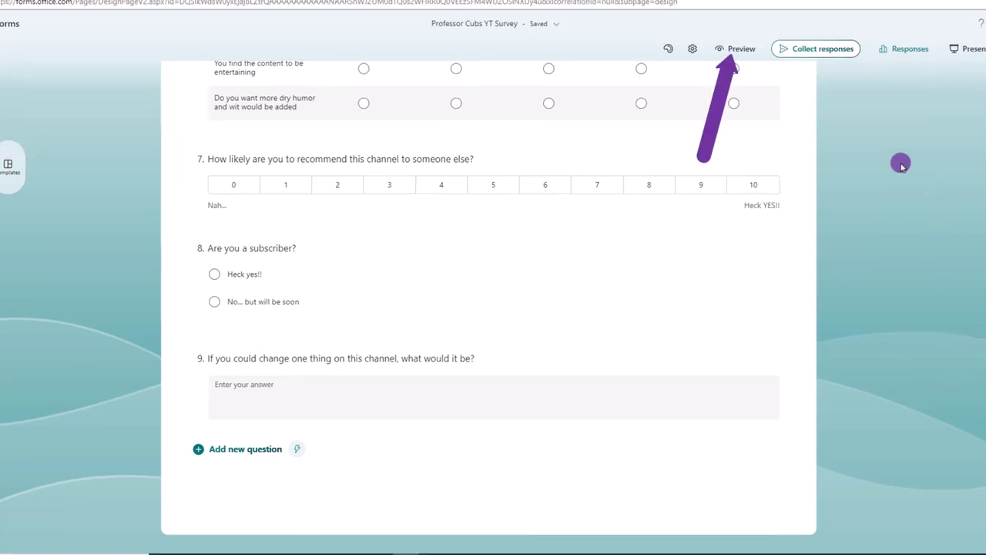
- Preview the survey in the mobile layout, then return to editing
{"action": "left_click", "coordinate": [737, 49]}
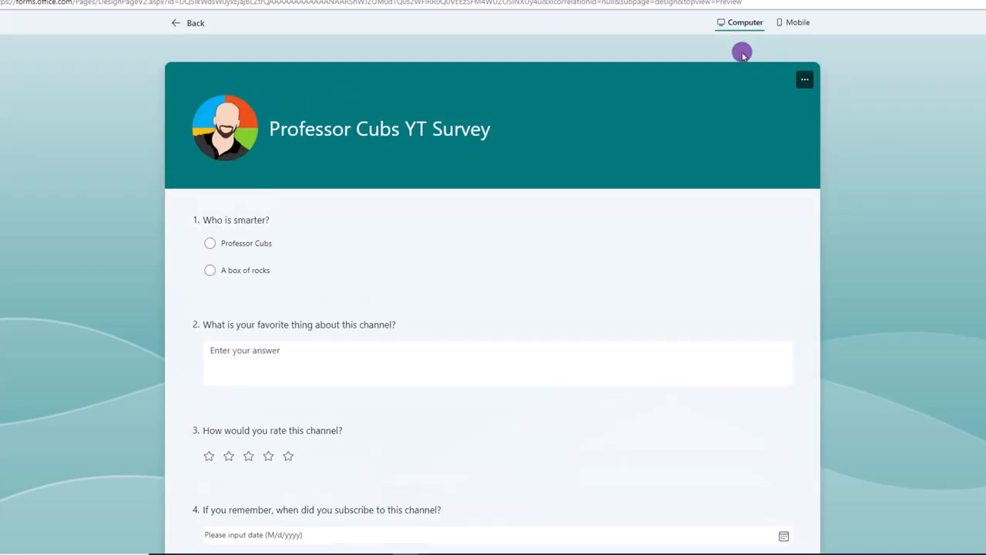
{"action": "mouse_move", "coordinate": [817, 108]}
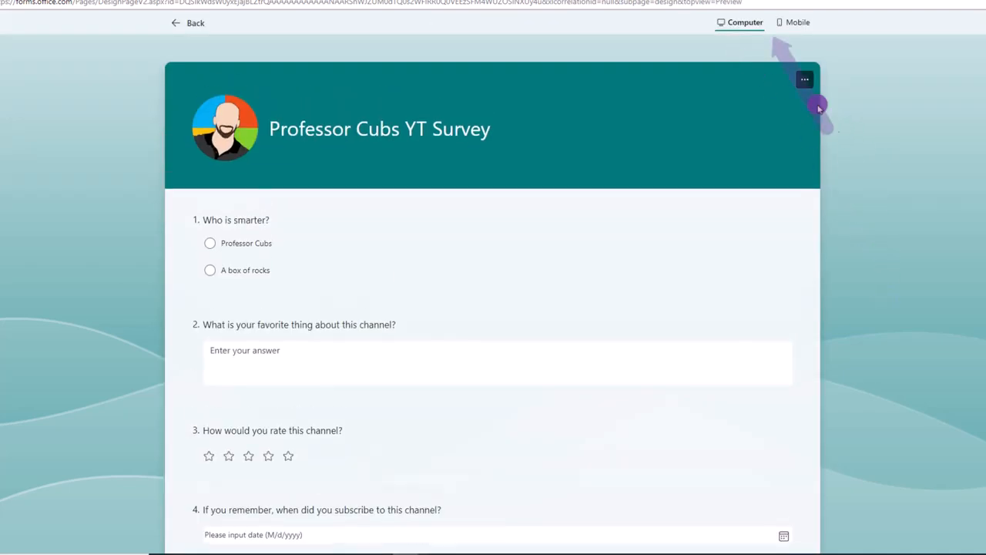
{"action": "left_click", "coordinate": [799, 22]}
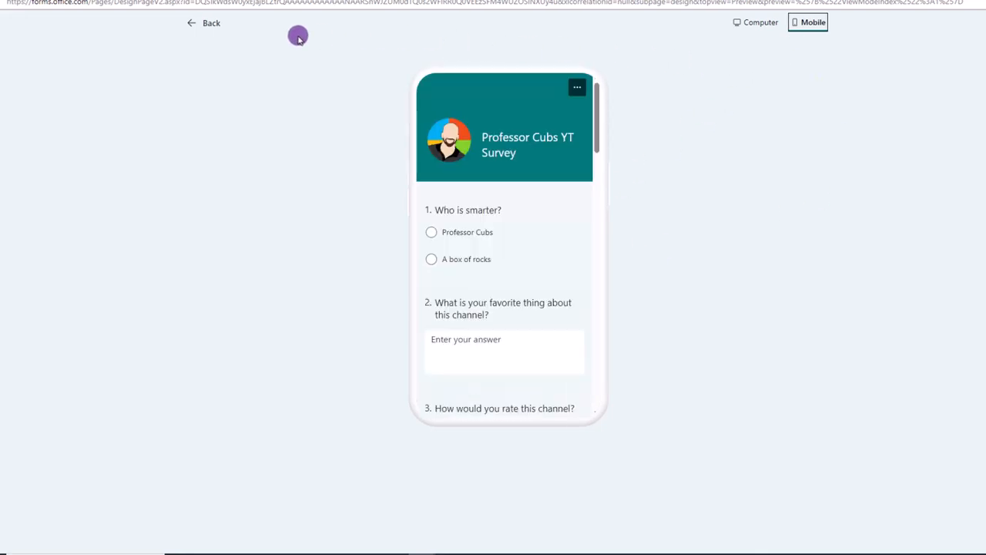
{"action": "left_click", "coordinate": [201, 24]}
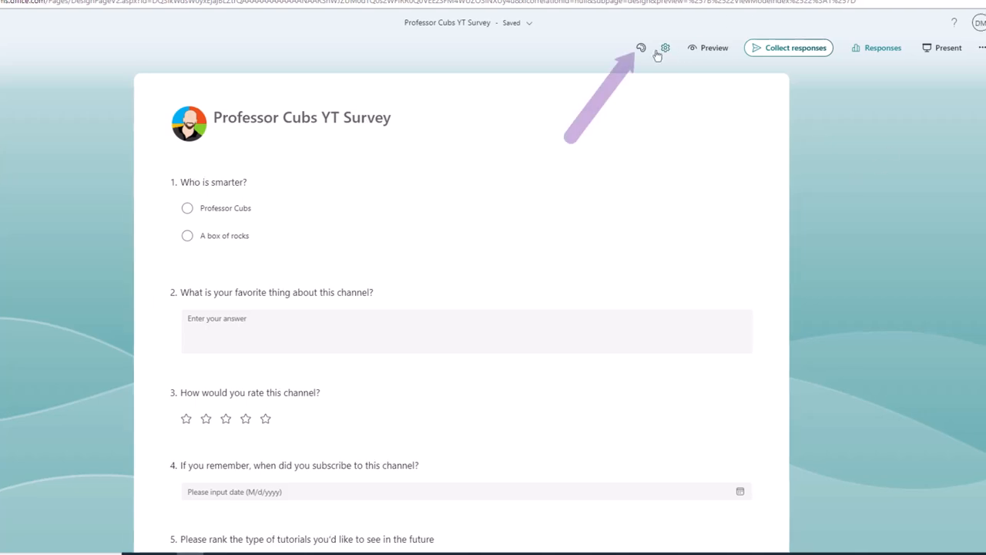
{"action": "left_click", "coordinate": [639, 47]}
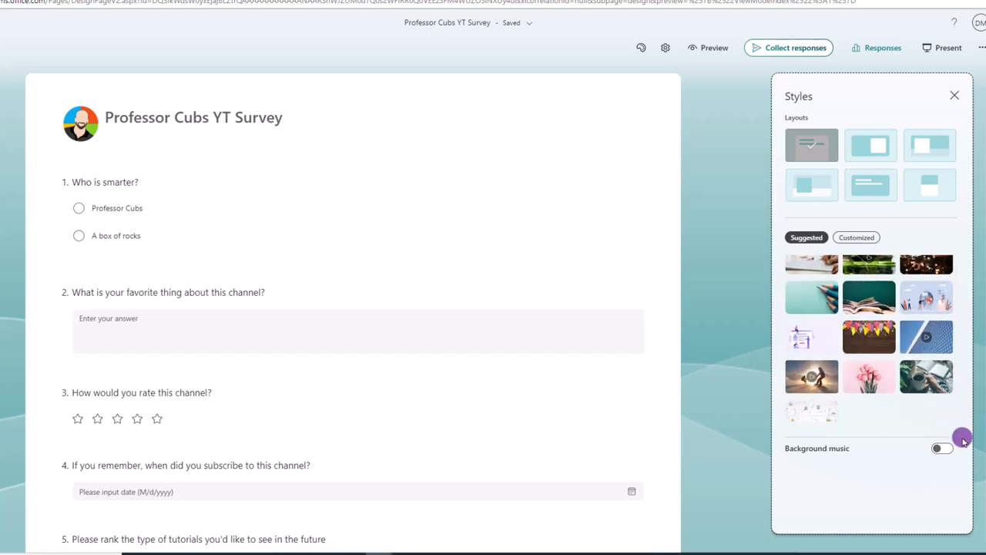
{"action": "left_click", "coordinate": [943, 448]}
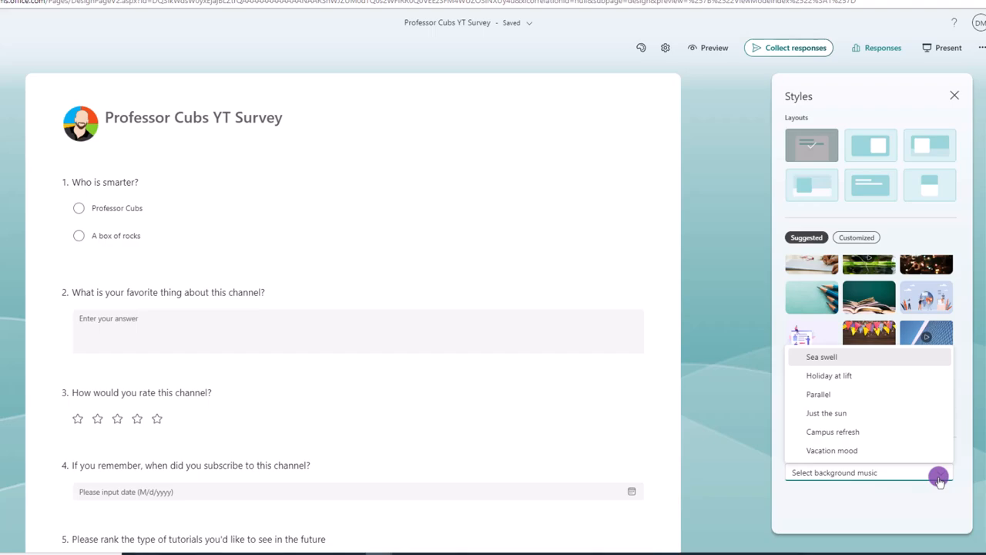
{"action": "mouse_move", "coordinate": [683, 222]}
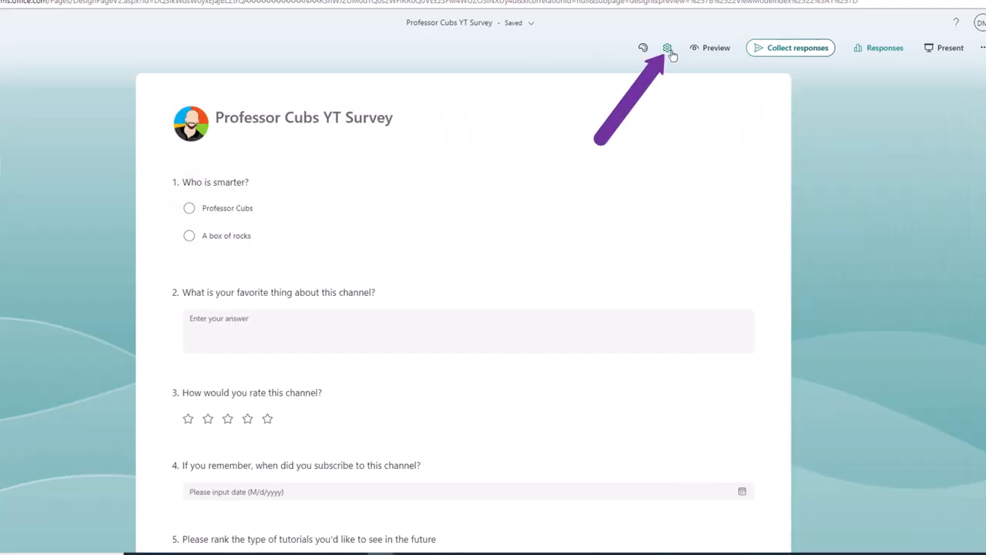
- Toggle the time duration and custom thank-you options on and back off in settings
{"action": "left_click", "coordinate": [666, 47]}
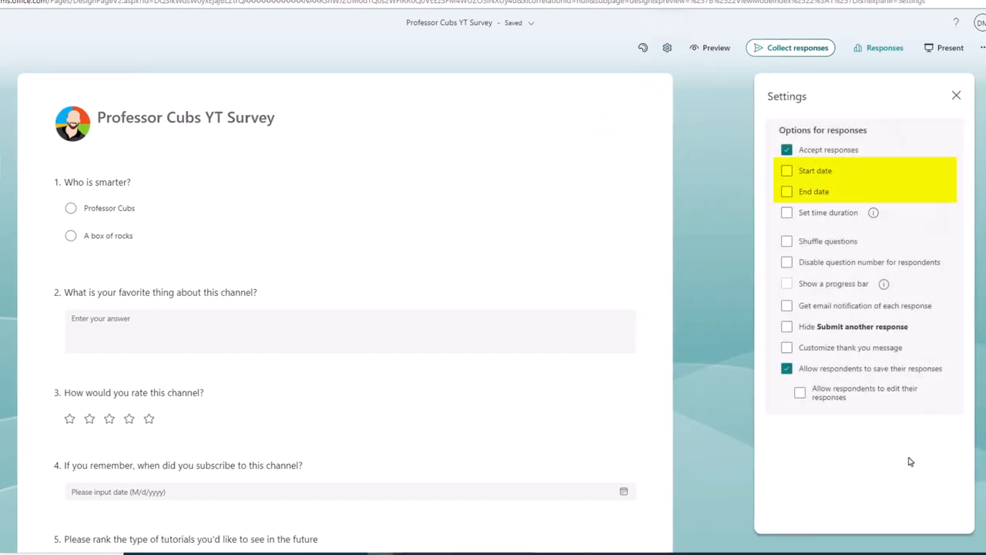
{"action": "mouse_move", "coordinate": [814, 238]}
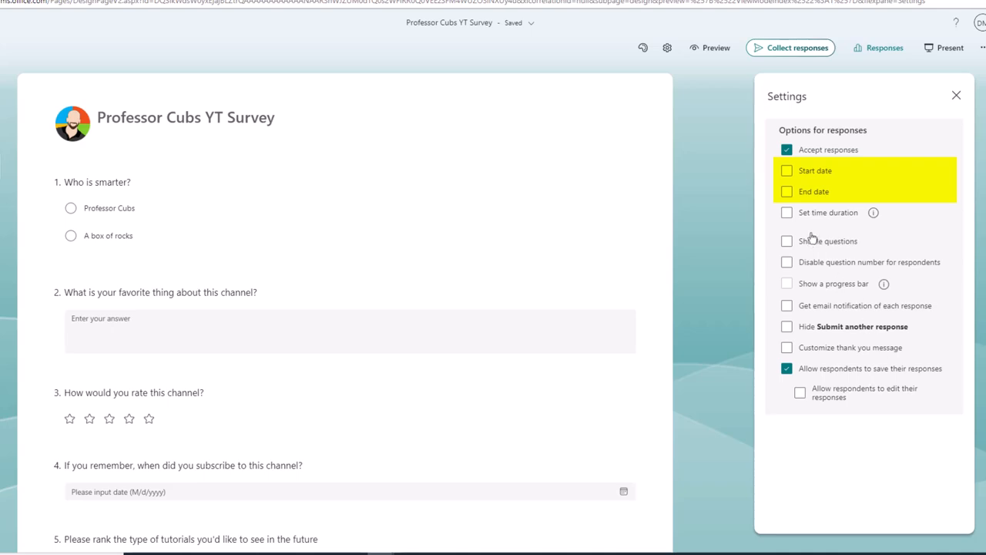
{"action": "left_click", "coordinate": [786, 212]}
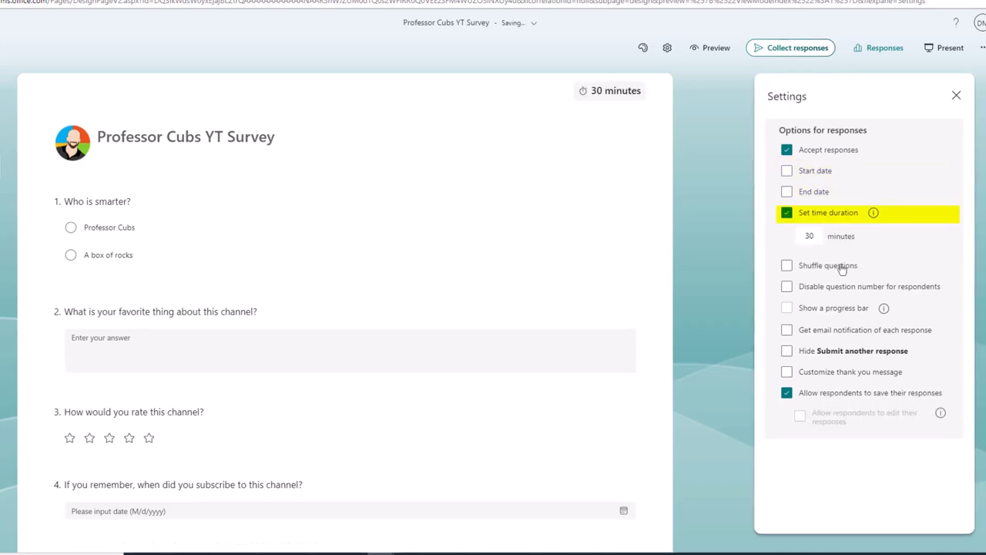
{"action": "left_click", "coordinate": [787, 214]}
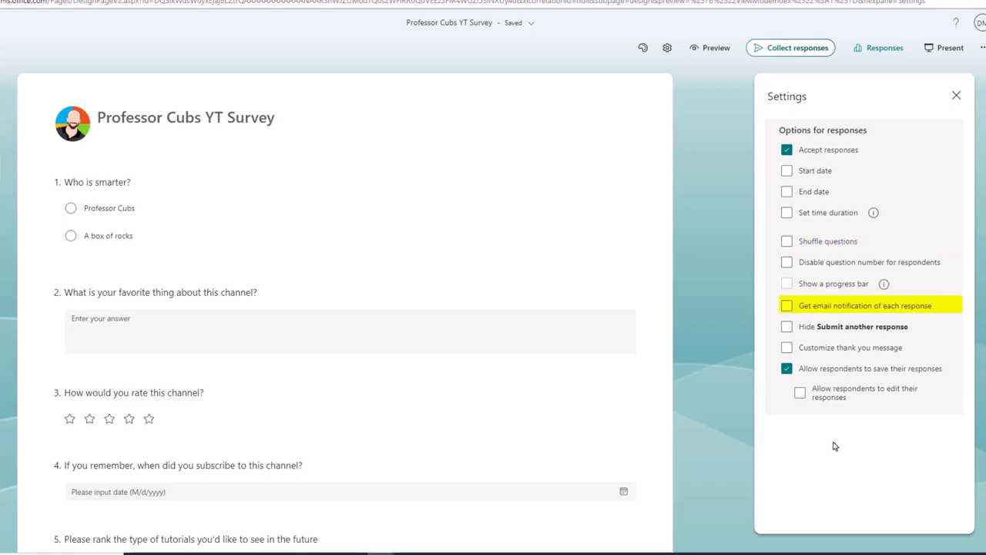
{"action": "mouse_move", "coordinate": [790, 352]}
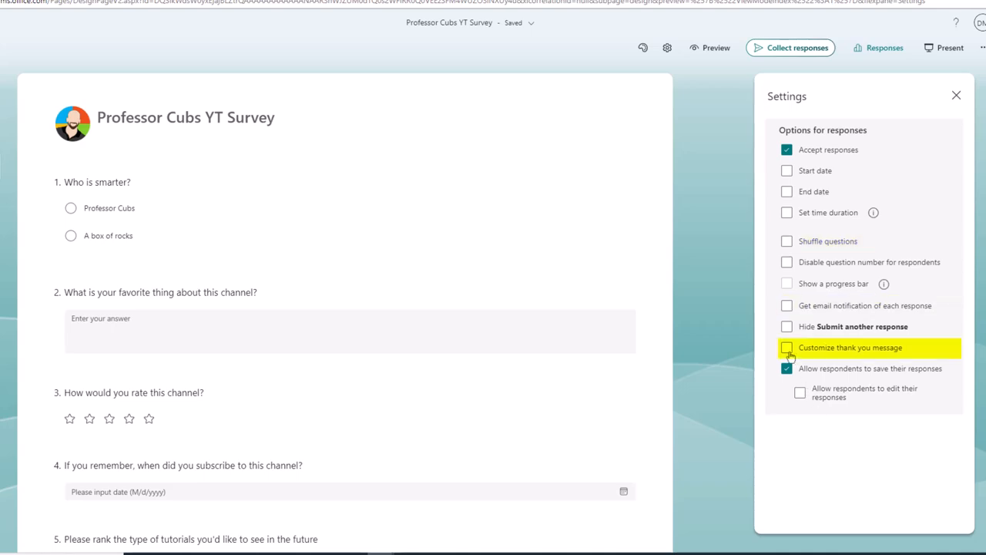
{"action": "left_click", "coordinate": [787, 347]}
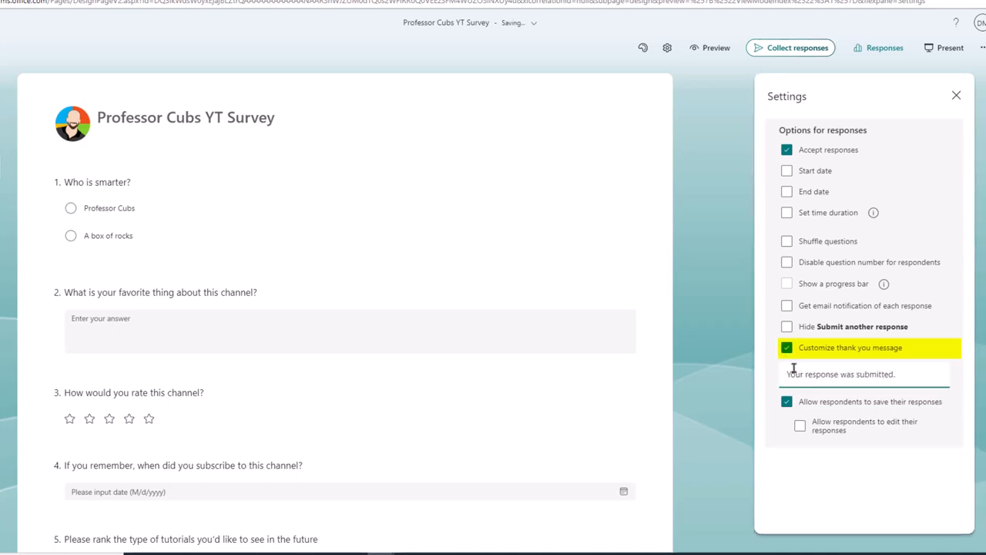
{"action": "left_click", "coordinate": [787, 347]}
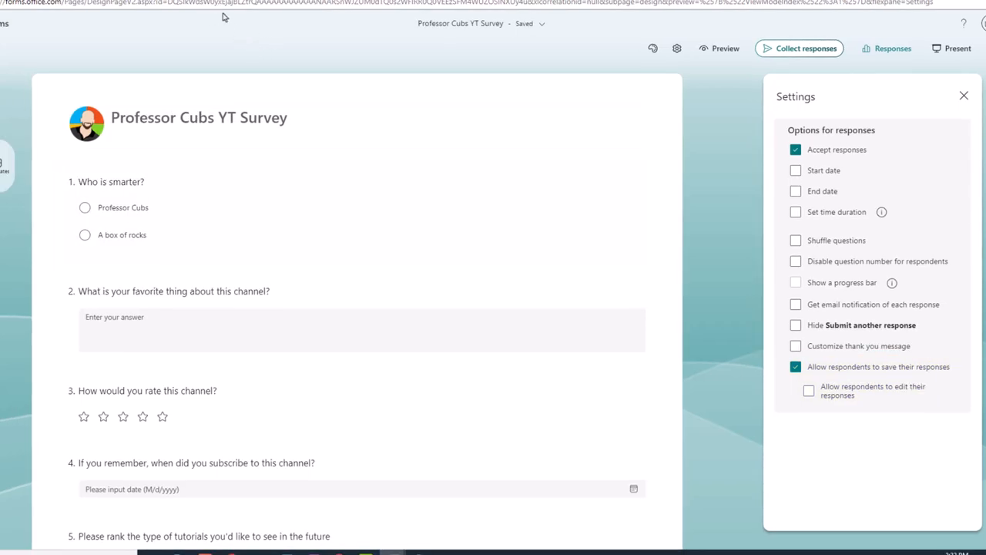
- Close settings and preview the survey's QR code, embed and X sharing options
{"action": "left_click", "coordinate": [964, 95]}
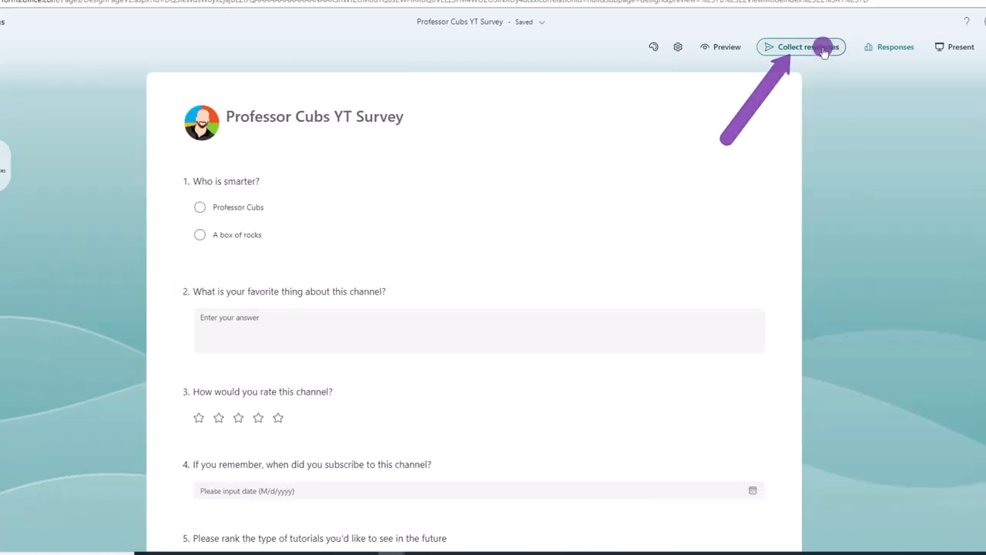
{"action": "left_click", "coordinate": [813, 46]}
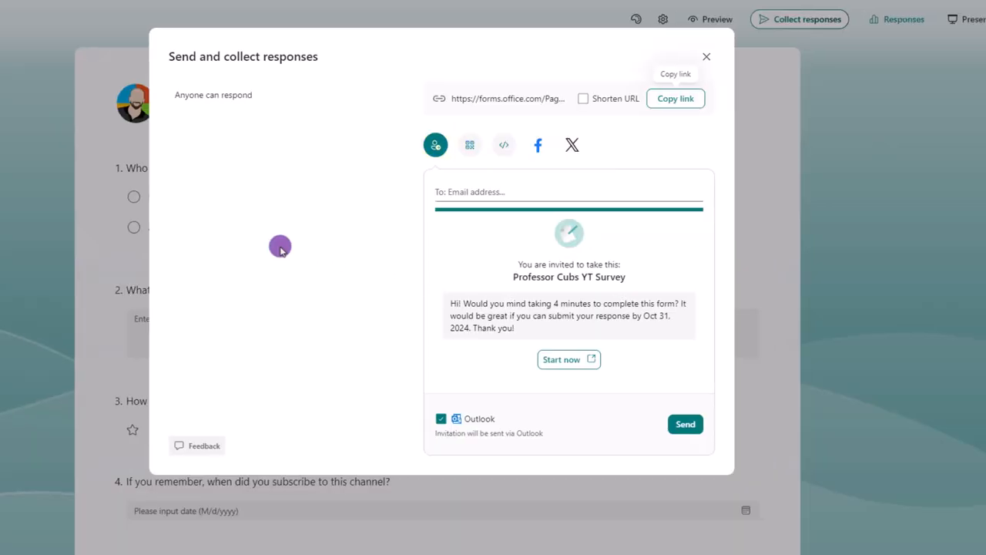
{"action": "mouse_move", "coordinate": [357, 226]}
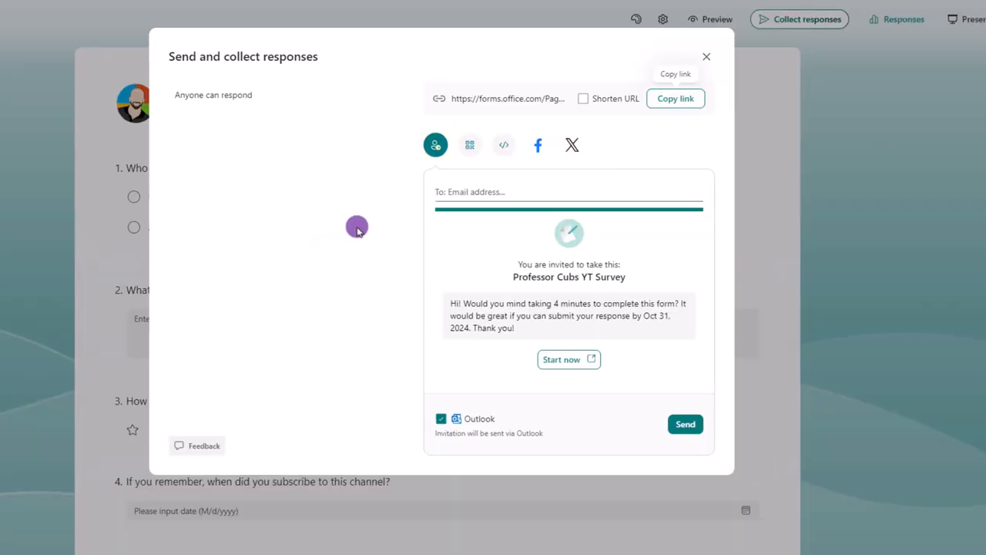
{"action": "left_click", "coordinate": [469, 145]}
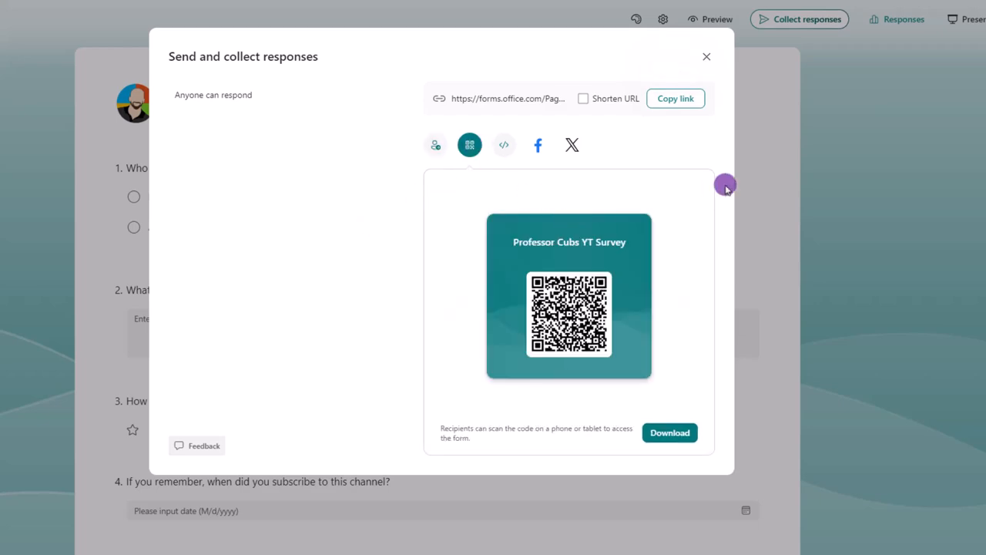
{"action": "mouse_move", "coordinate": [504, 145]}
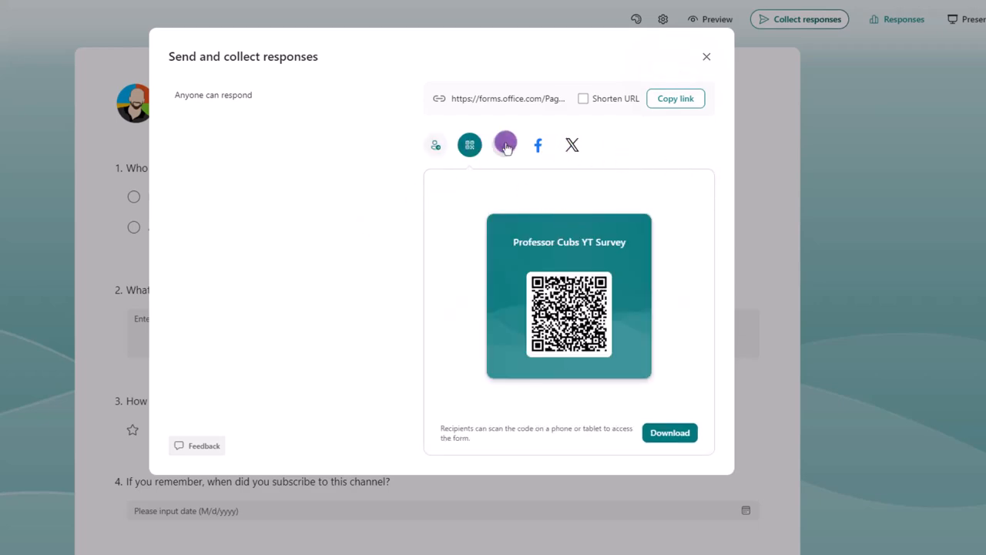
{"action": "left_click", "coordinate": [504, 145]}
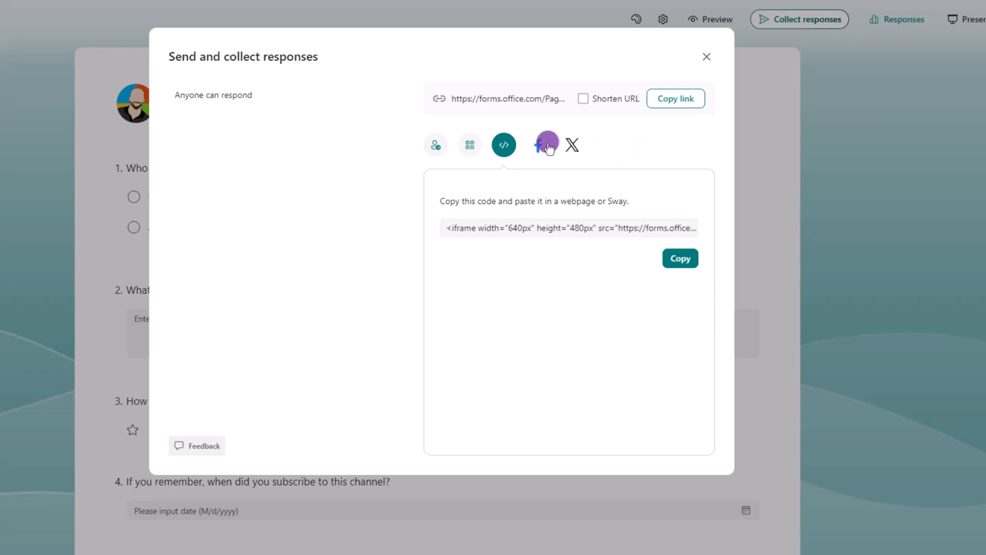
{"action": "left_click", "coordinate": [571, 145]}
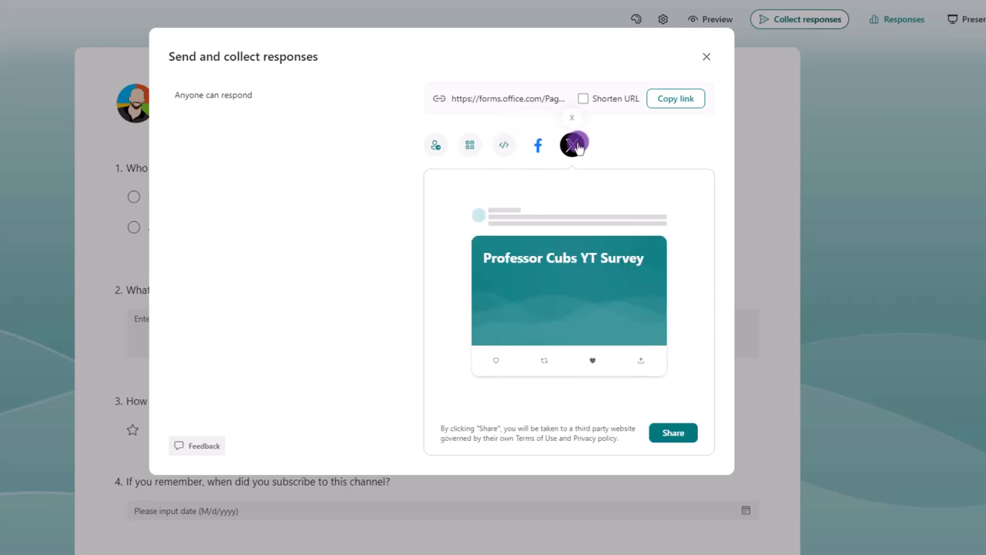
- Return to the email invitation view and copy the survey link
{"action": "left_click", "coordinate": [436, 151]}
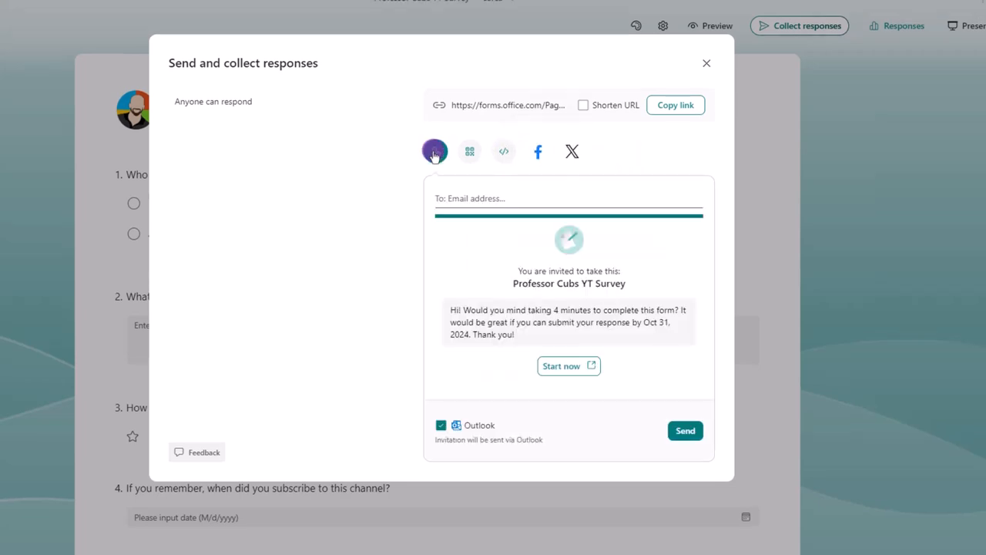
{"action": "left_click", "coordinate": [676, 105]}
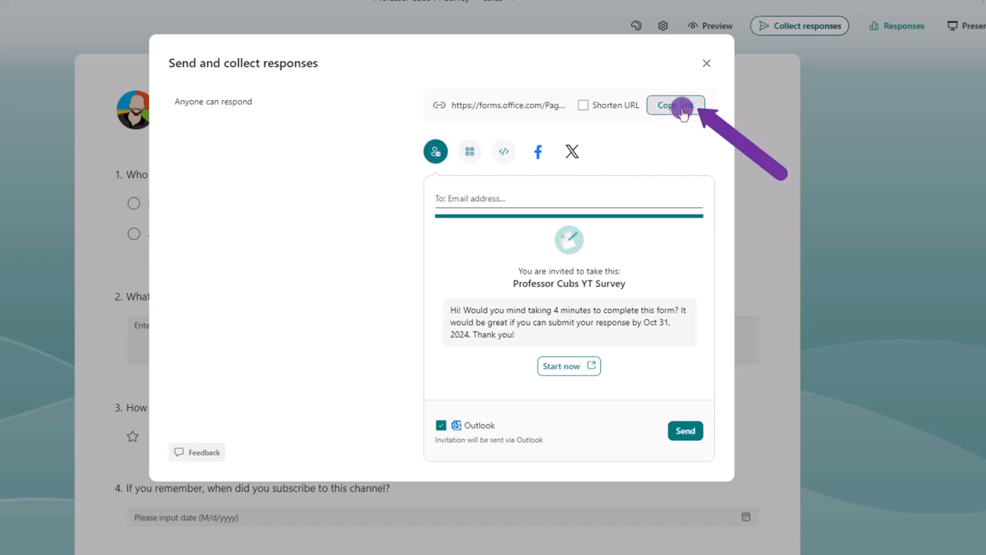
{"action": "left_click", "coordinate": [676, 105]}
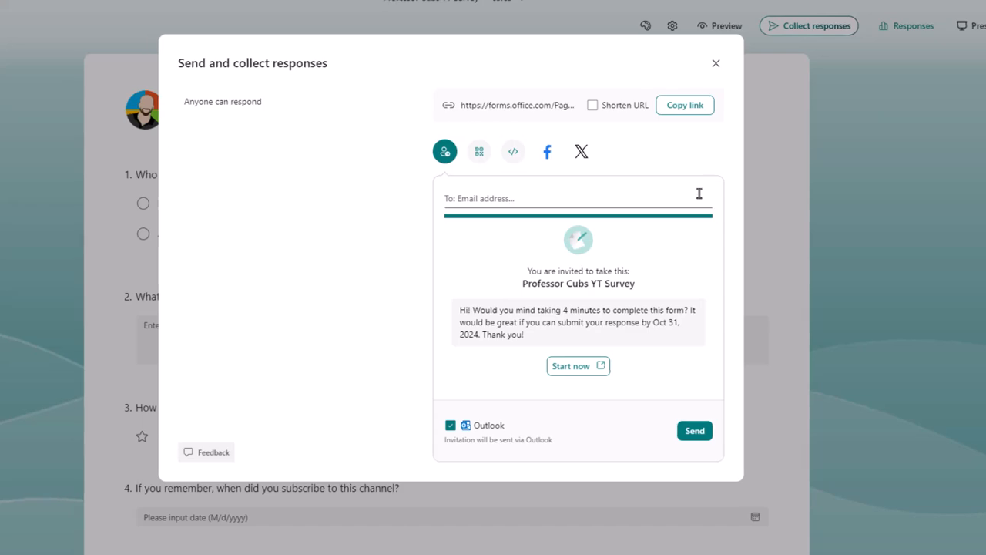
{"action": "mouse_move", "coordinate": [104, 44]}
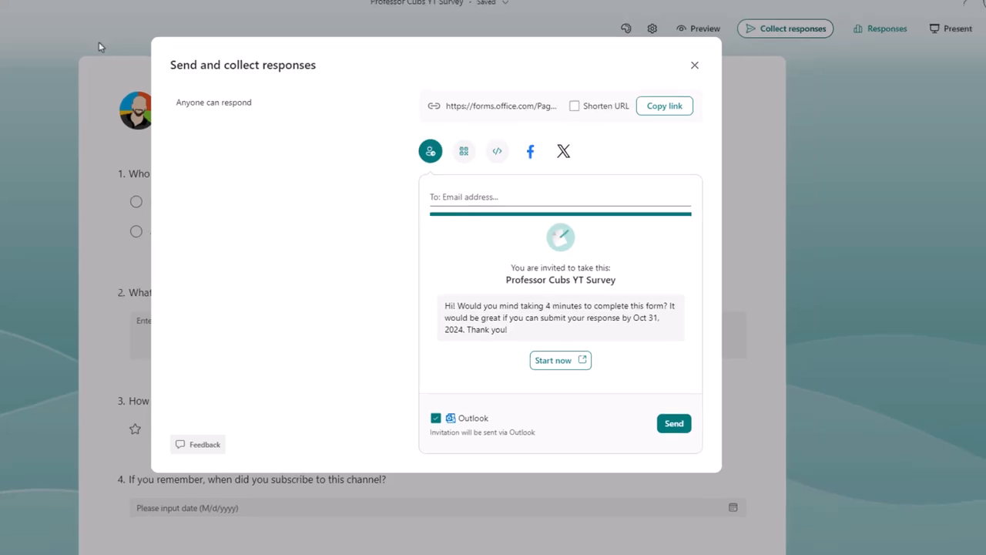
- Open the live survey and enter the text answer 'Everything, yet nothin'
{"action": "left_click", "coordinate": [561, 359]}
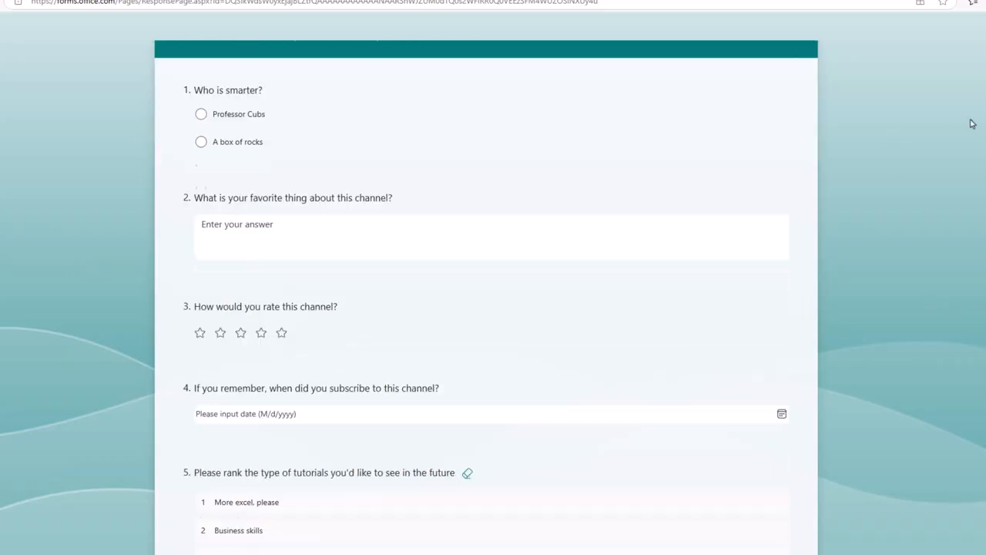
{"action": "scroll", "scroll_direction": "up", "scroll_amount": 3}
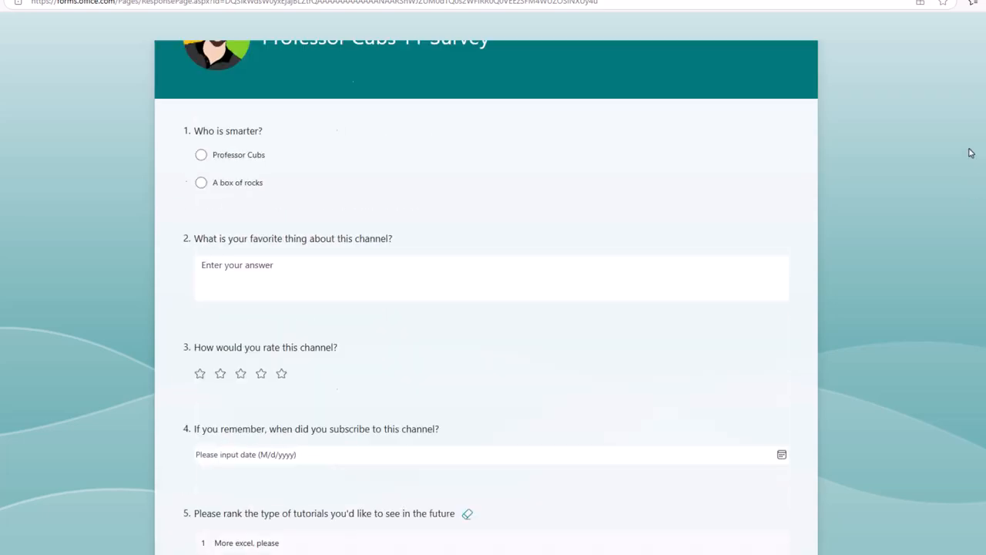
{"action": "type", "text": "Everything, yet nothin"}
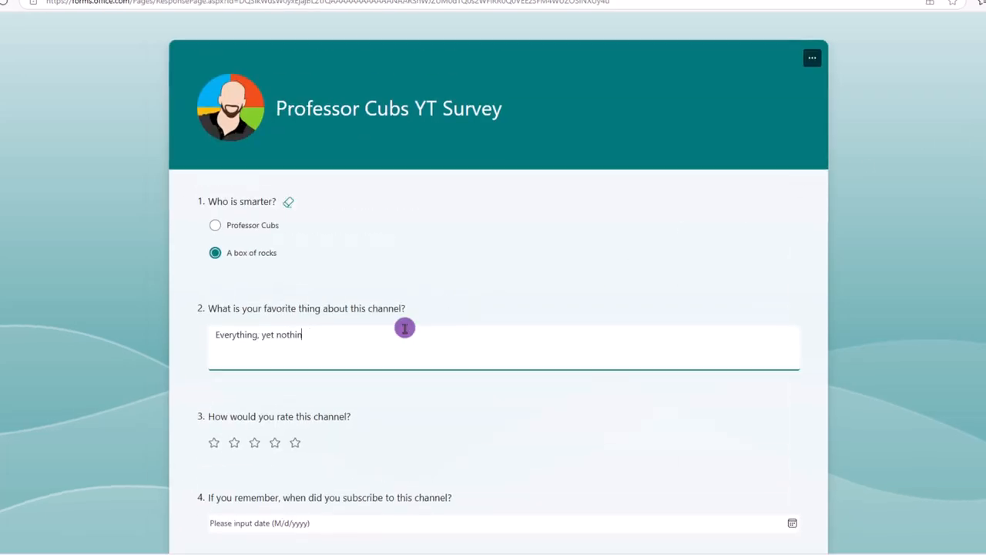
{"action": "scroll", "scroll_direction": "down", "scroll_amount": 3}
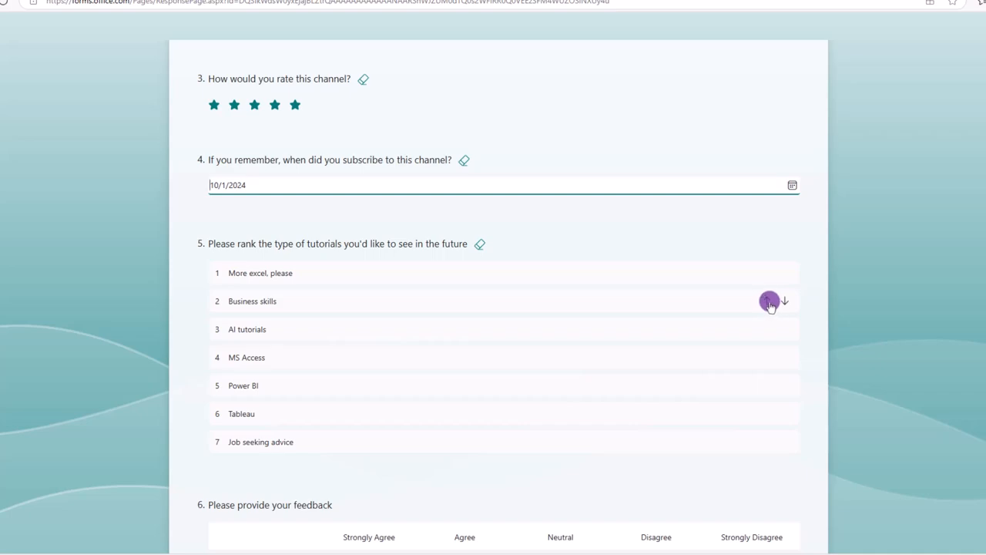
- Reorder the ranking: Business skills first, AI tutorials up, Tableau above MS Access
{"action": "left_click", "coordinate": [769, 300]}
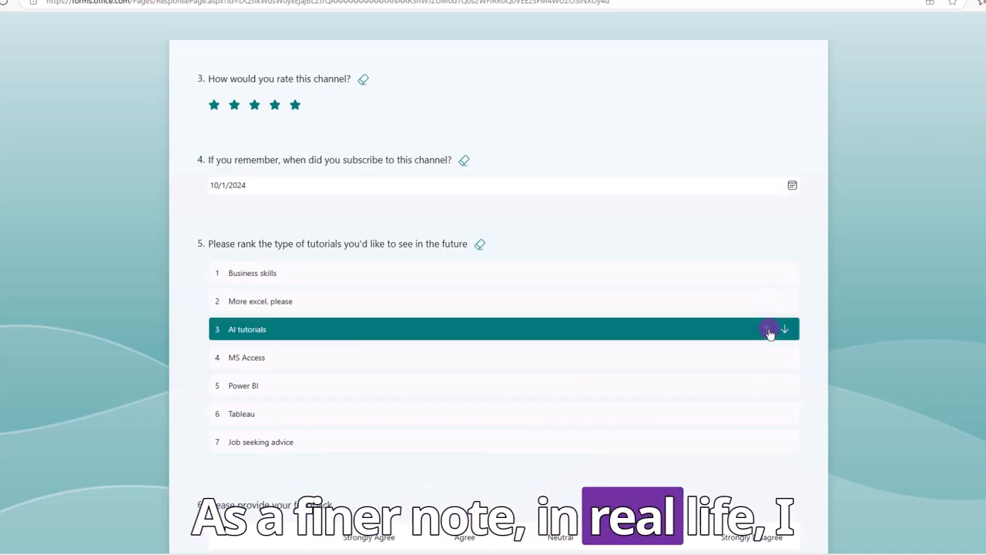
{"action": "left_click", "coordinate": [770, 329]}
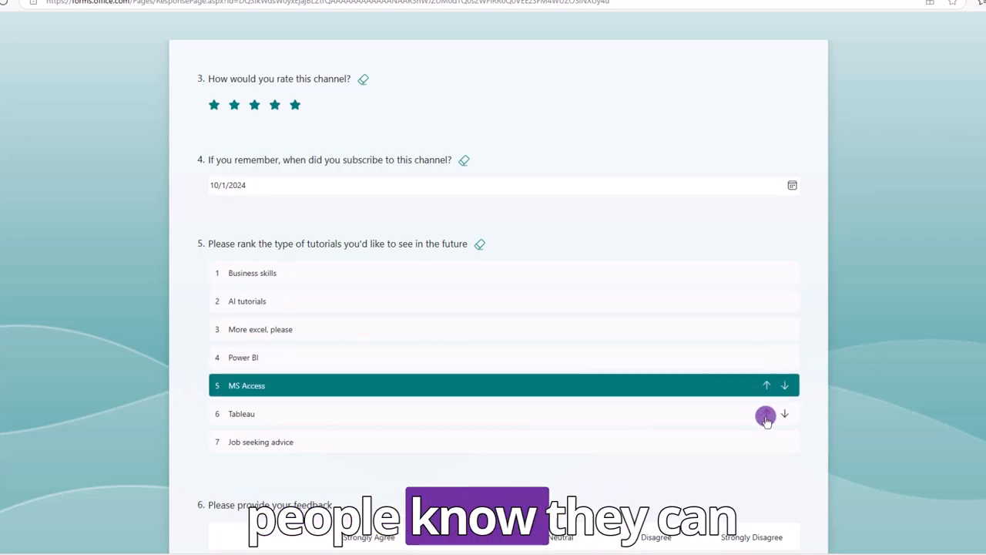
{"action": "left_click", "coordinate": [784, 414]}
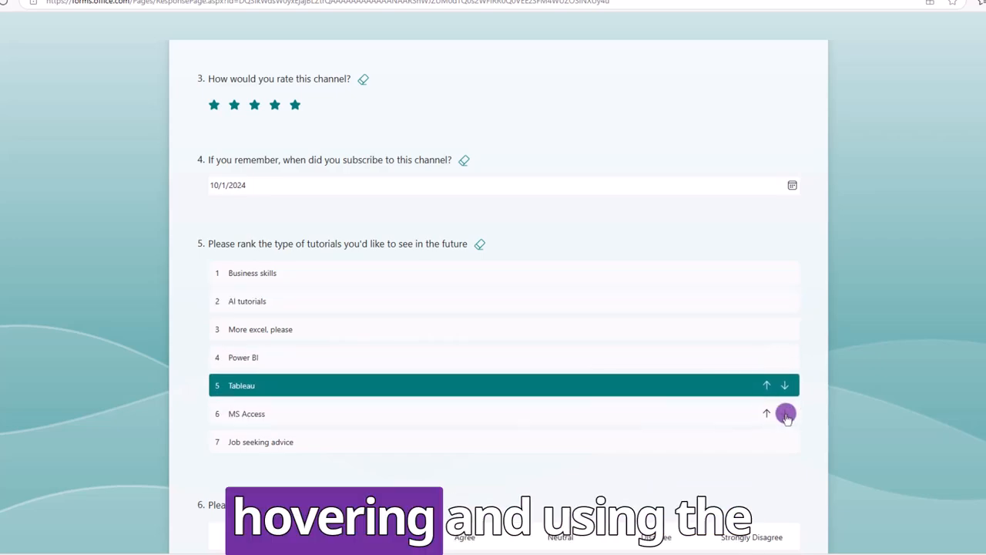
{"action": "left_click", "coordinate": [785, 415]}
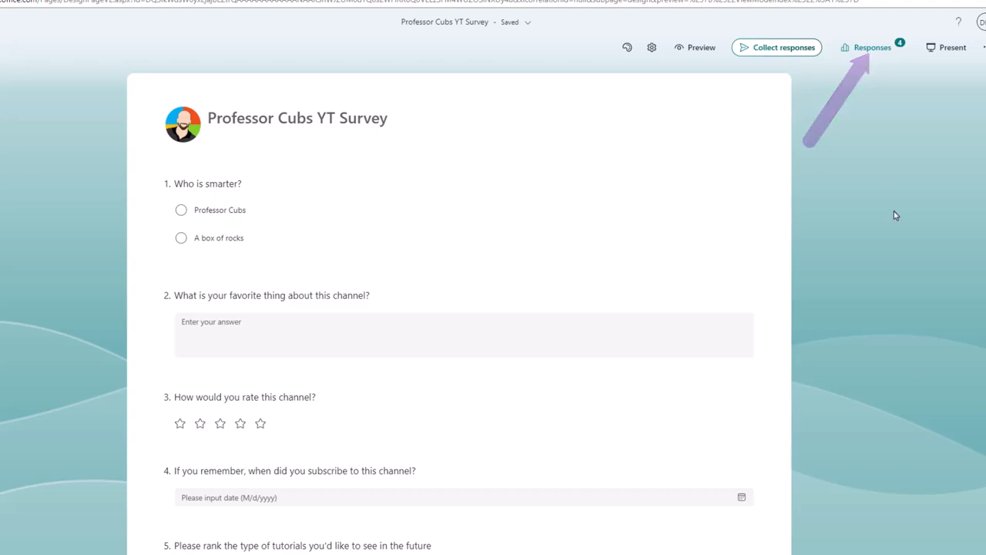
- View the responses summary and each respondent's rating details for question 3
{"action": "left_click", "coordinate": [873, 47]}
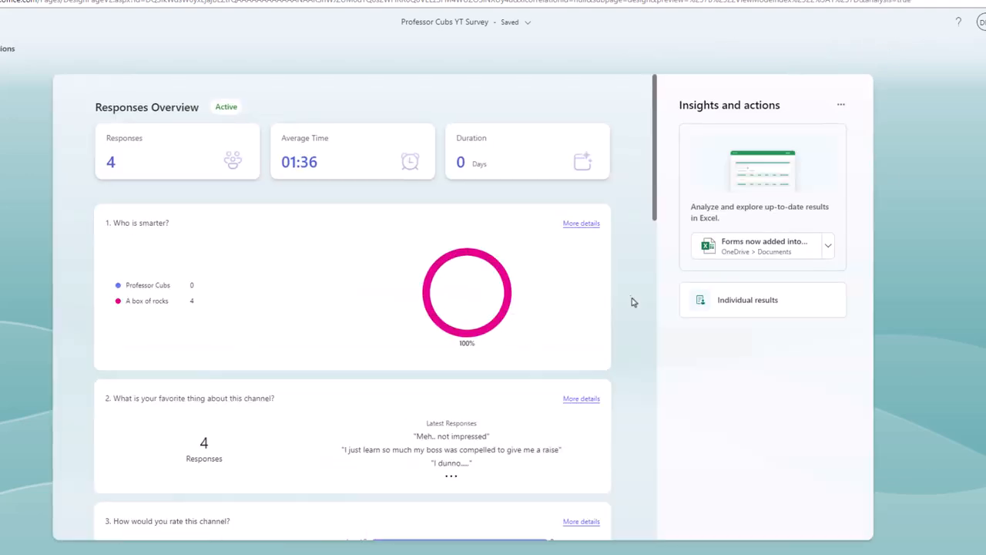
{"action": "scroll", "scroll_direction": "down", "scroll_amount": 3}
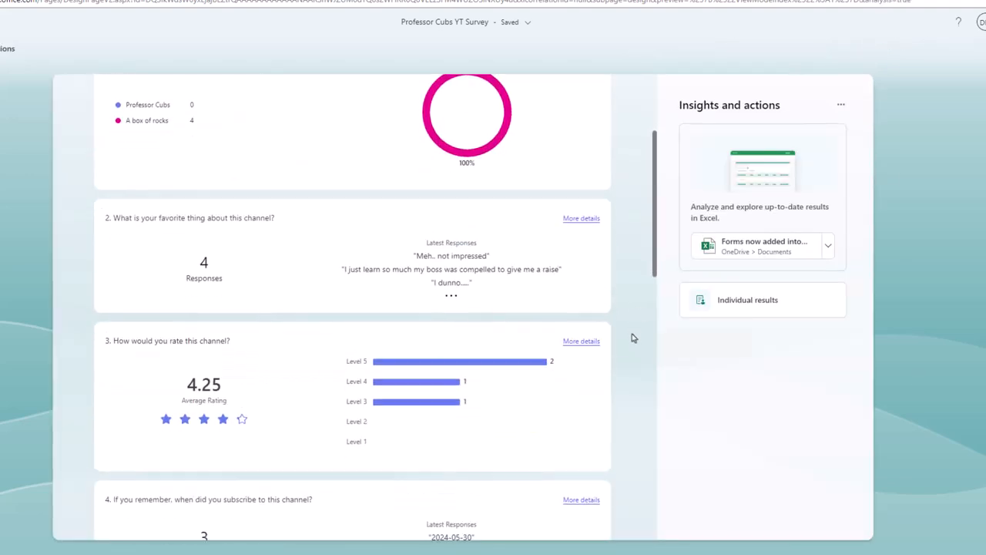
{"action": "scroll", "scroll_direction": "down", "scroll_amount": 3}
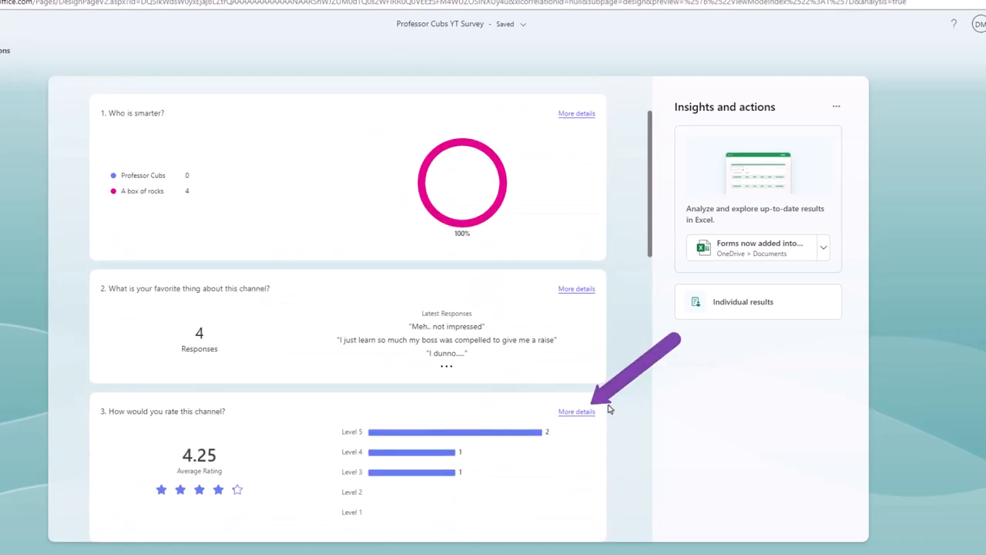
{"action": "left_click", "coordinate": [576, 411]}
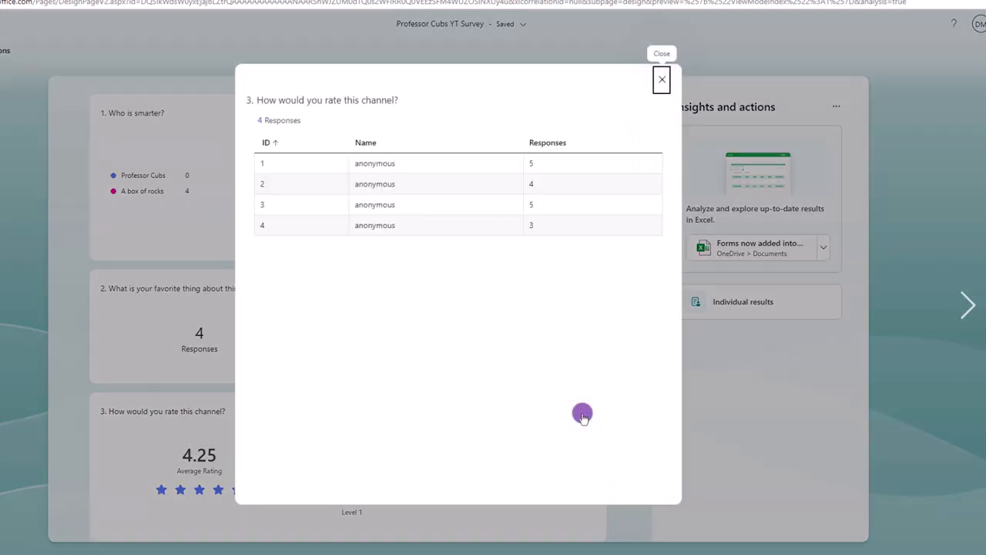
{"action": "left_click", "coordinate": [661, 79]}
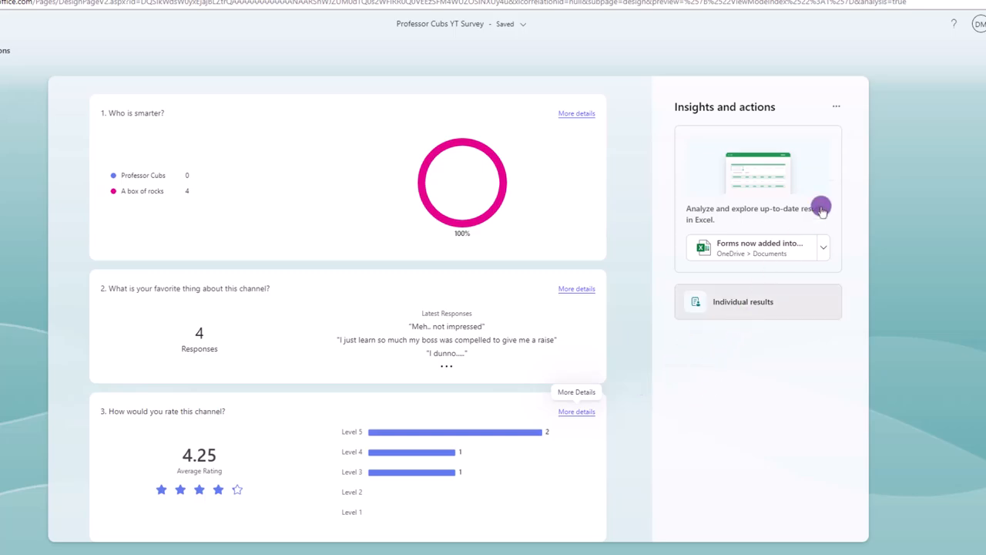
- Browse individual results respondent by respondent, then return to the overview
{"action": "left_click", "coordinate": [759, 302]}
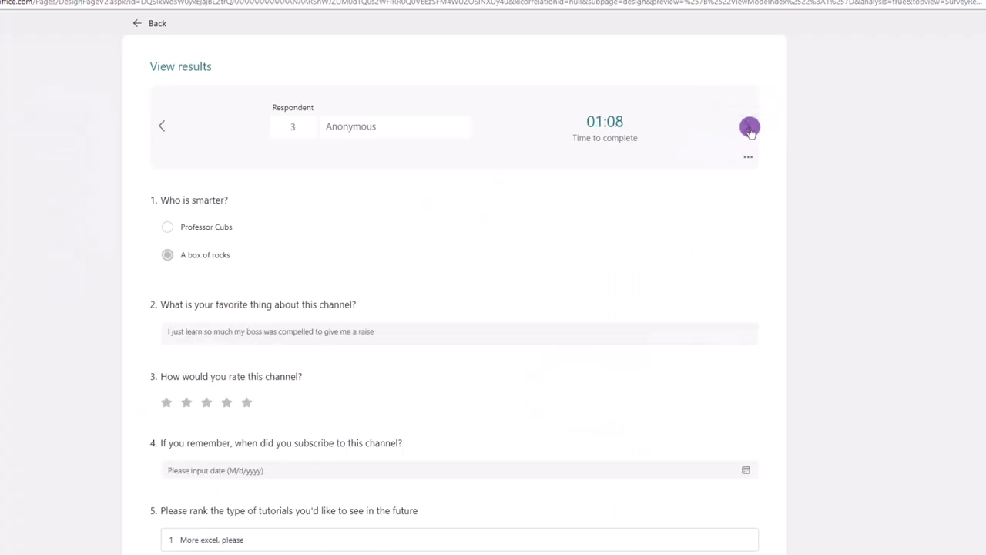
{"action": "left_click", "coordinate": [750, 128]}
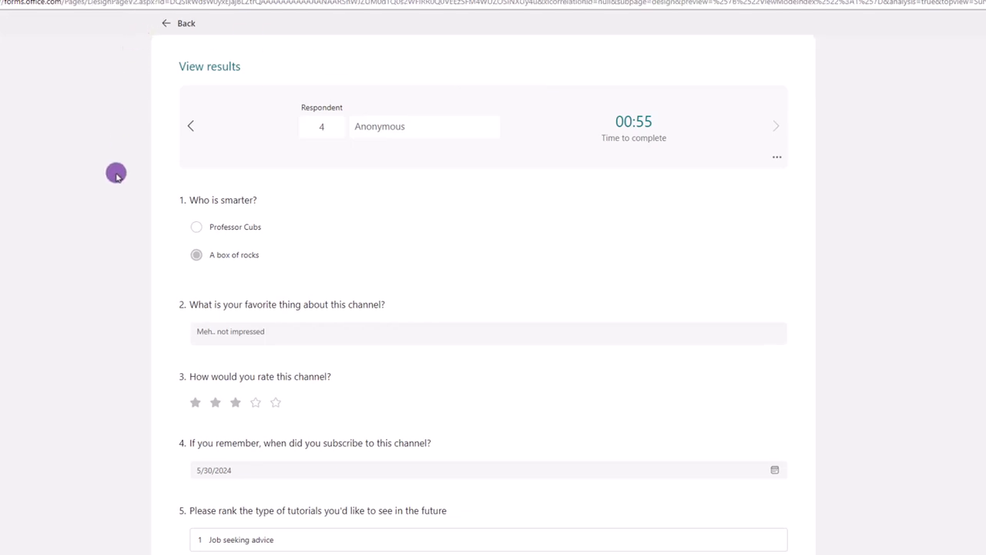
{"action": "mouse_move", "coordinate": [180, 28]}
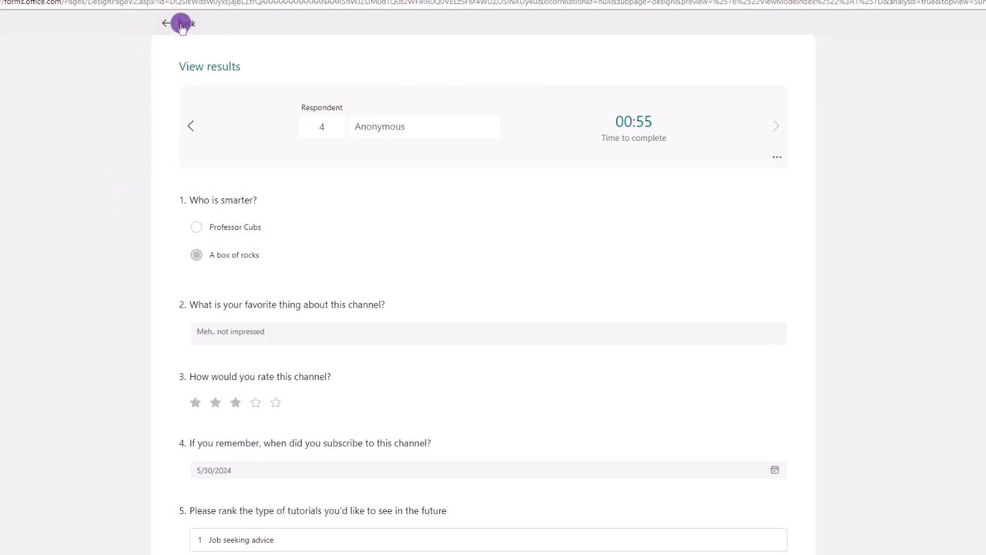
{"action": "left_click", "coordinate": [163, 24]}
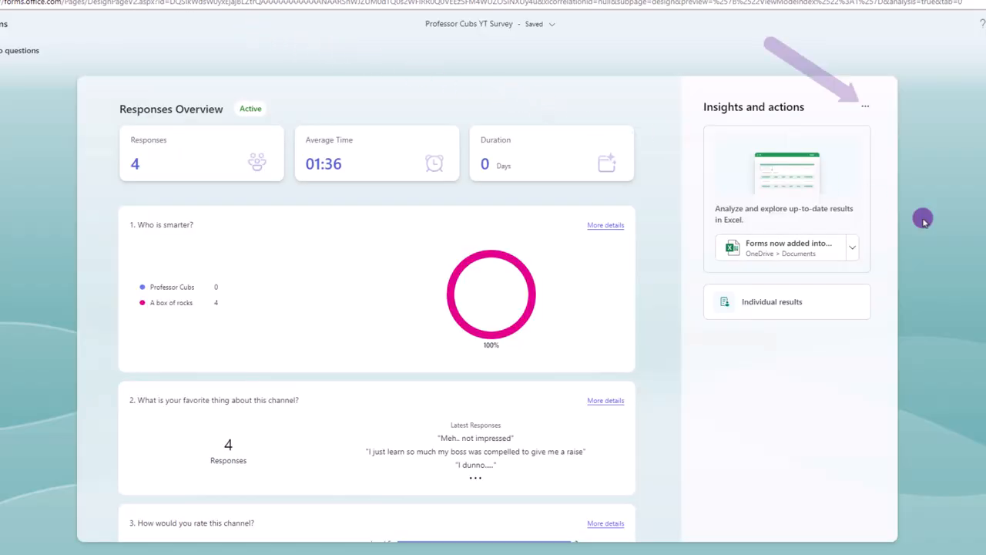
{"action": "left_click", "coordinate": [871, 106]}
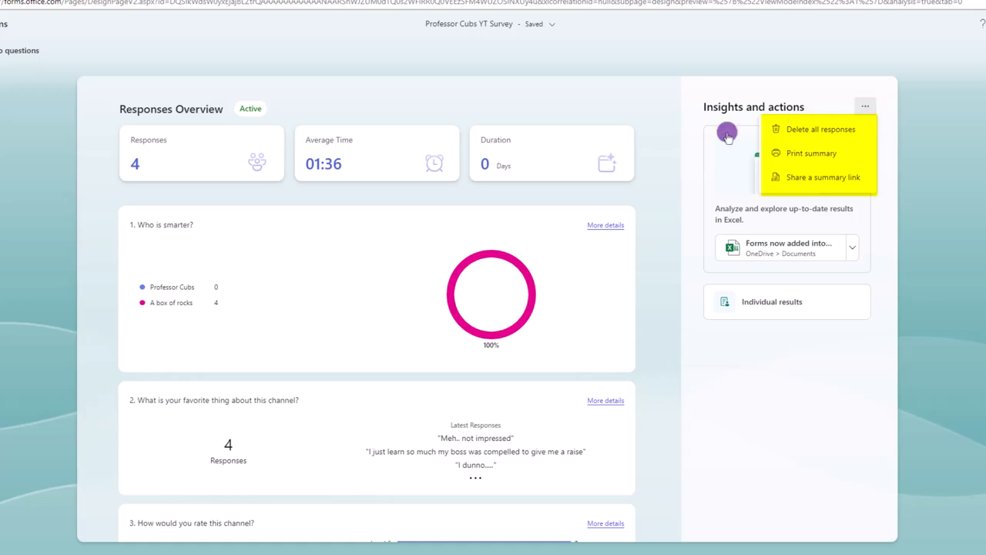
{"action": "left_click", "coordinate": [787, 247]}
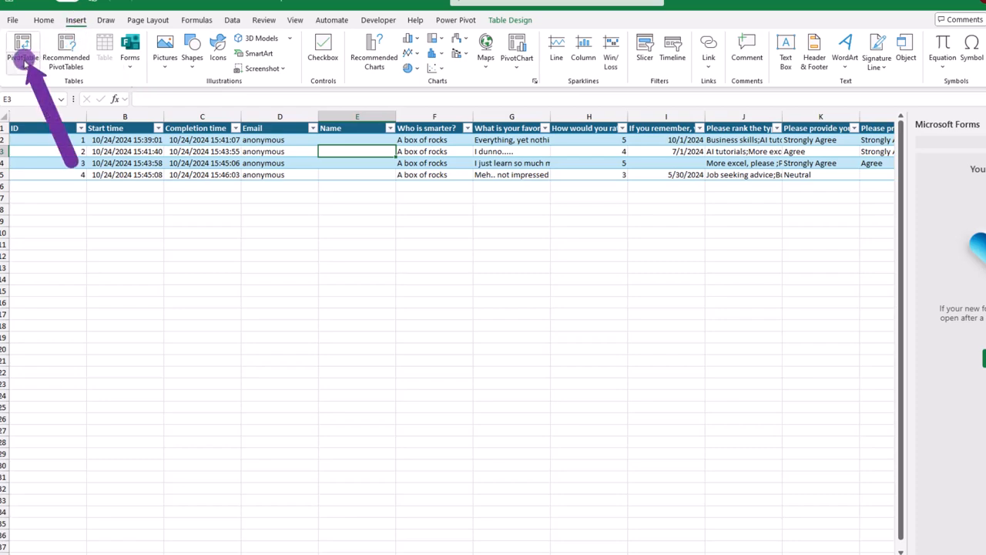
- Choose PivotTable From External Data Source in Excel's Insert ribbon
{"action": "left_click", "coordinate": [18, 50]}
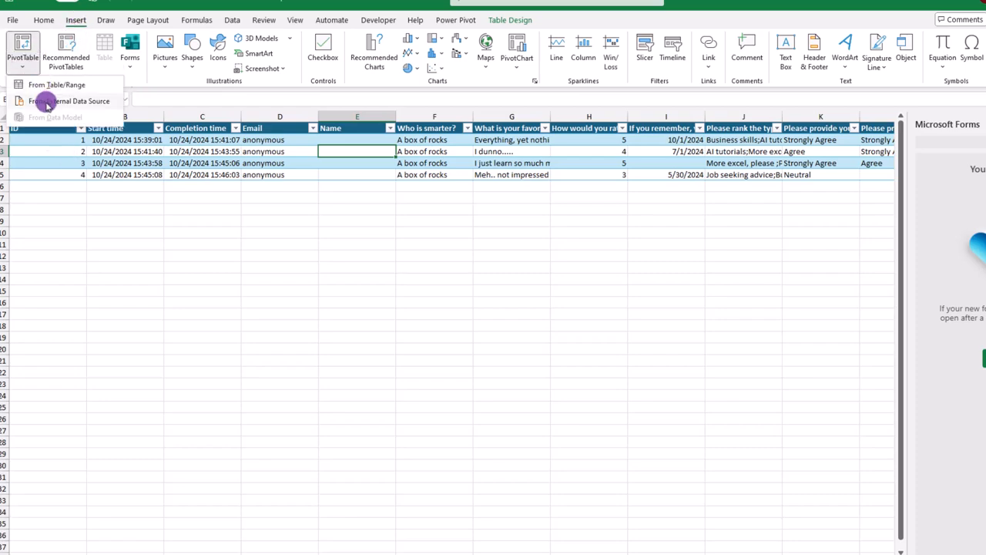
{"action": "left_click", "coordinate": [231, 20]}
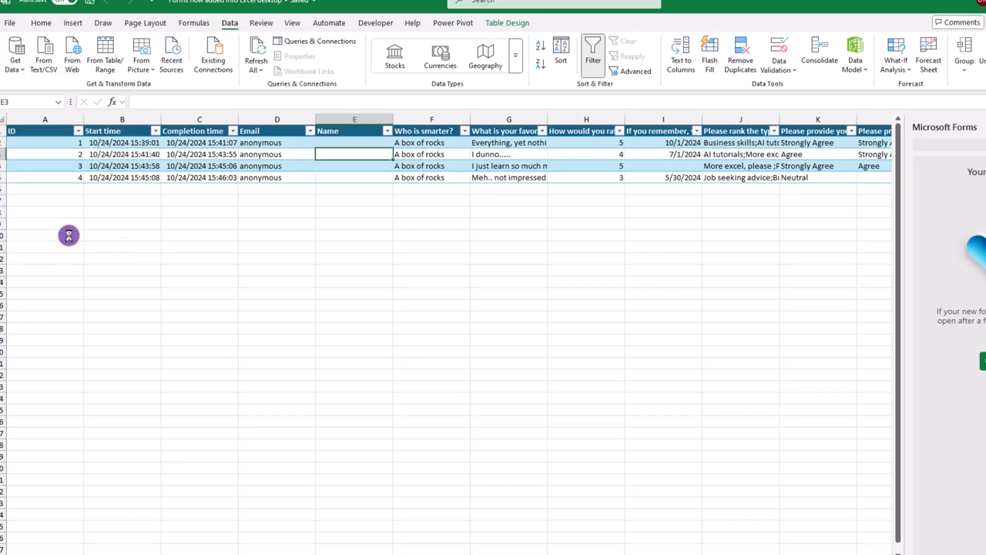